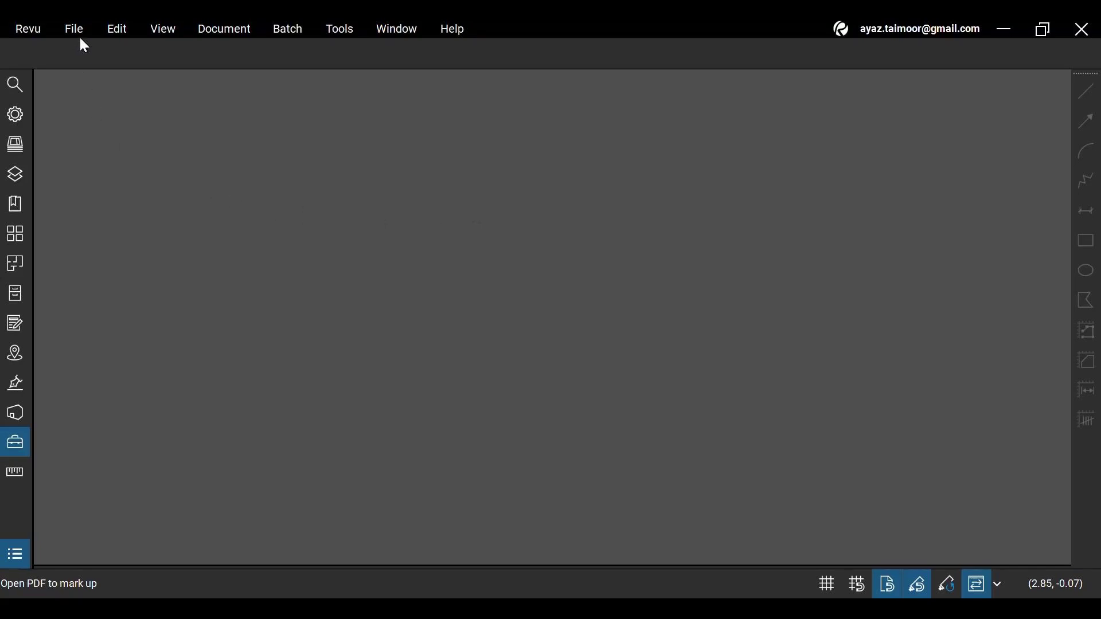
- Open BG Floor Plan - Variation Plan 08.pdf from the File menu
left_click(73, 29)
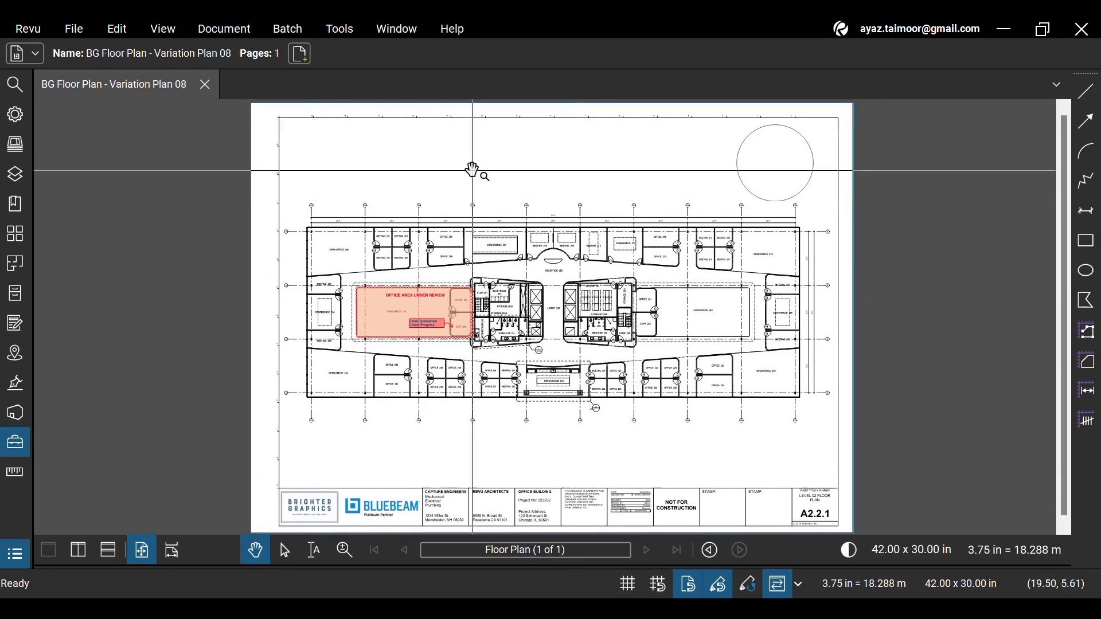
- Start Insert Blank Page and review the Template and Style options, keeping Style as Blank
left_click(223, 28)
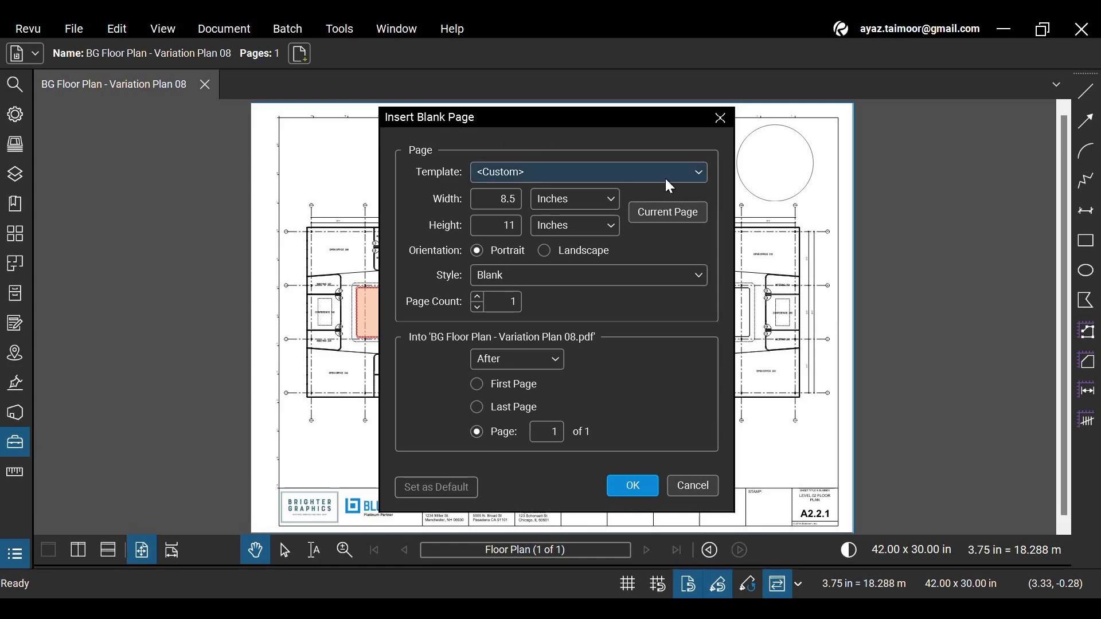
left_click(589, 172)
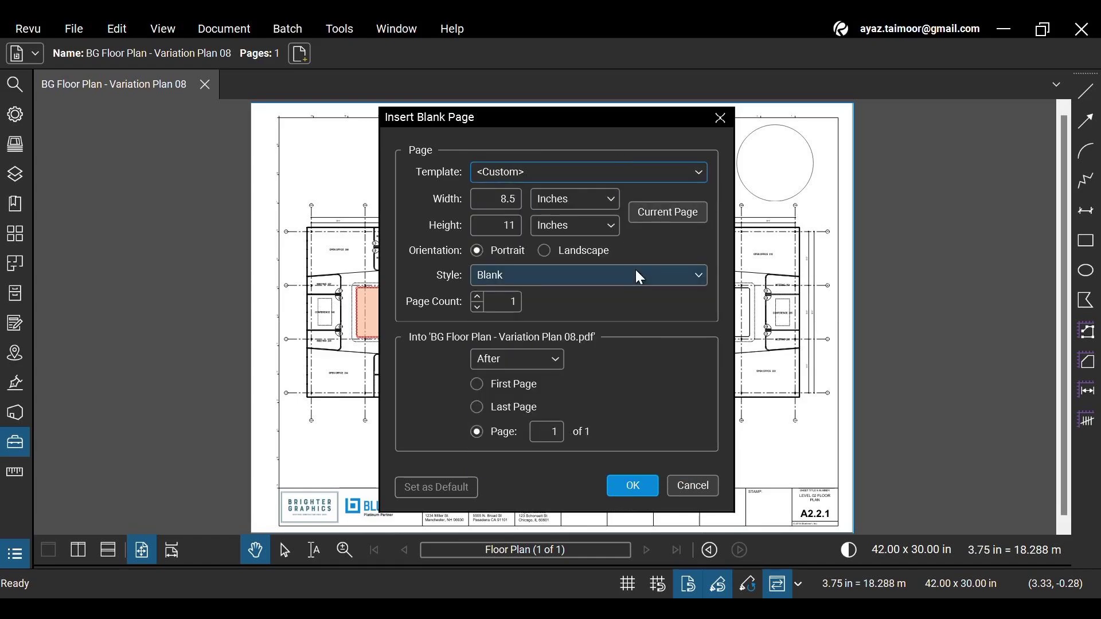
left_click(587, 274)
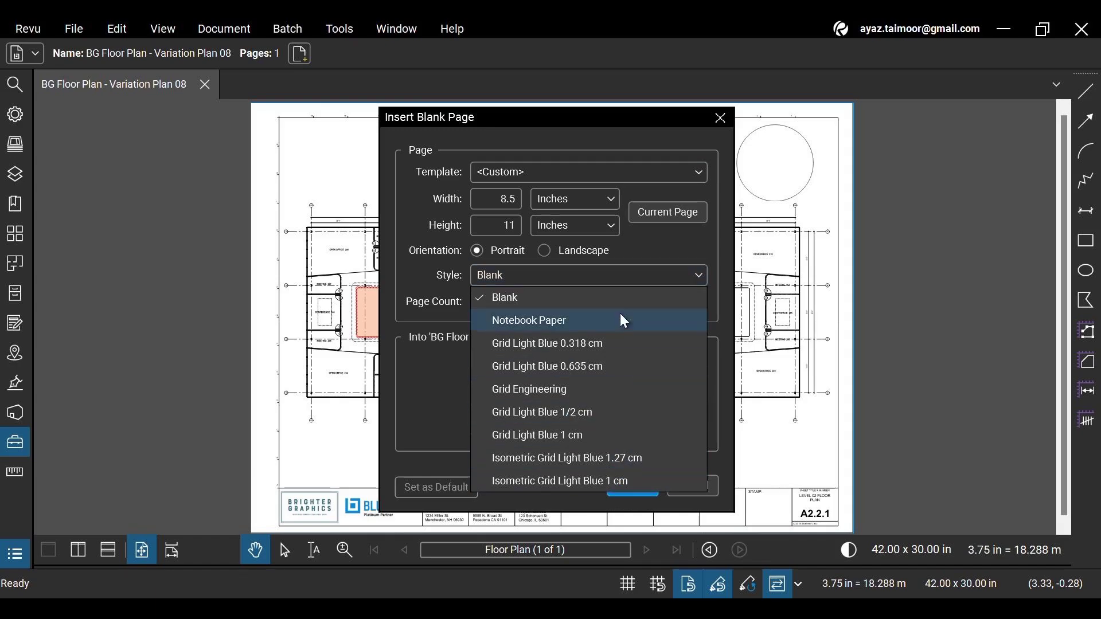
mouse_move(616, 343)
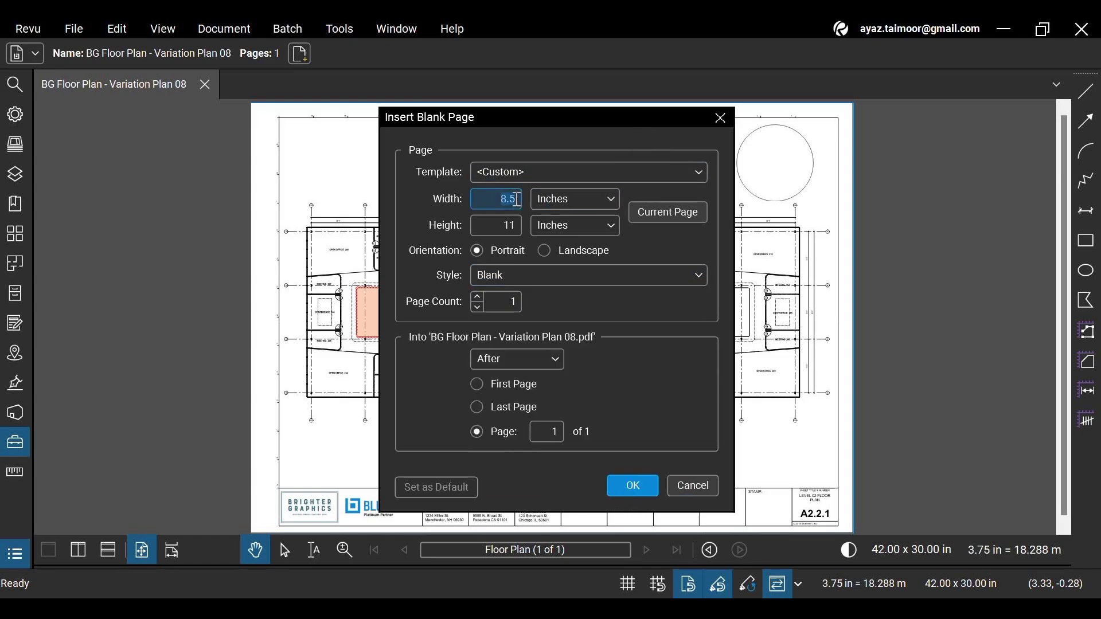
- Keep inch units and copy the current page size, 42 × 30 in landscape
left_click(494, 225)
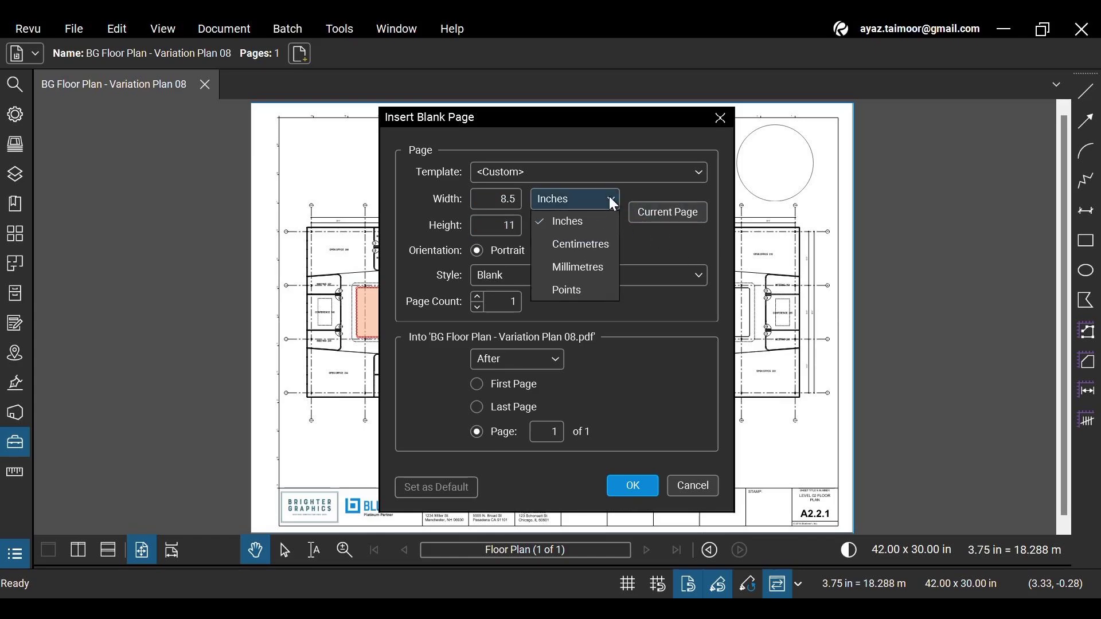
left_click(606, 225)
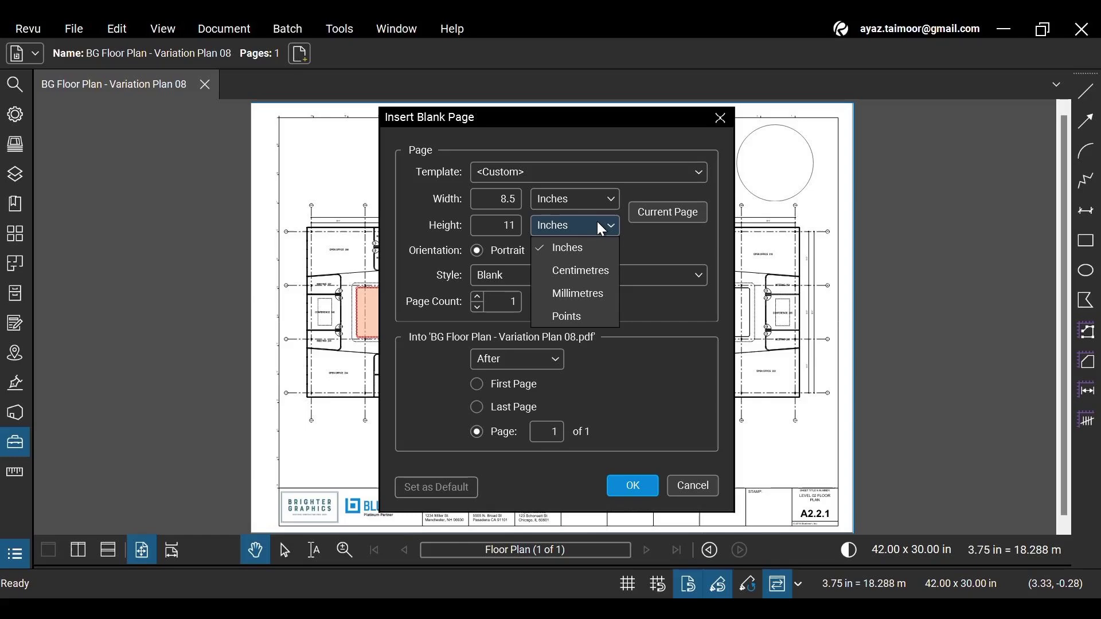
left_click(566, 247)
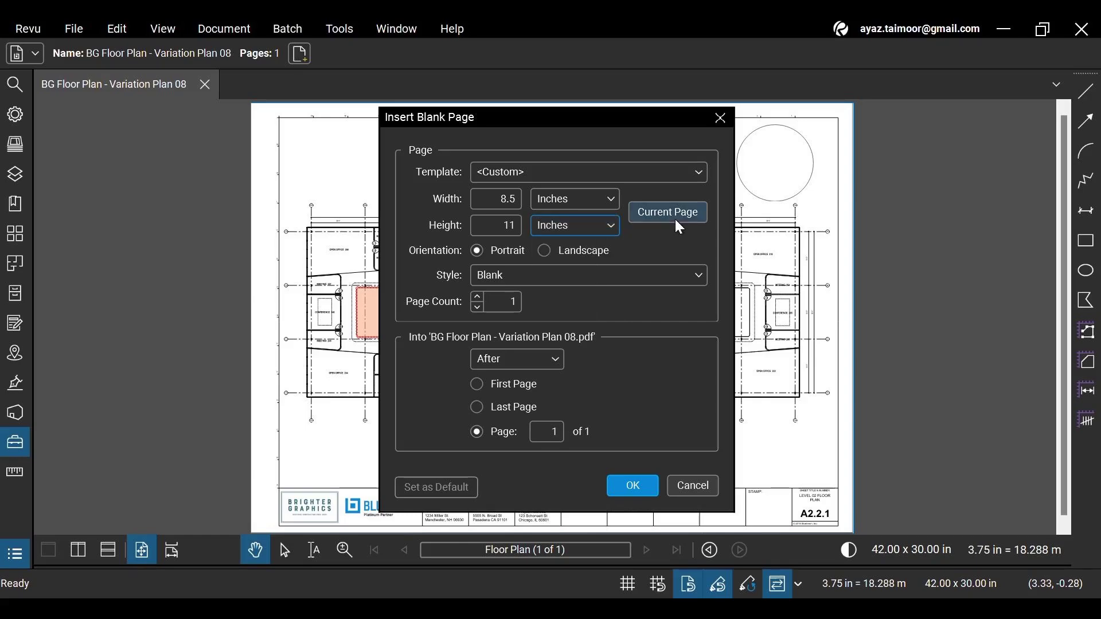
left_click(665, 212)
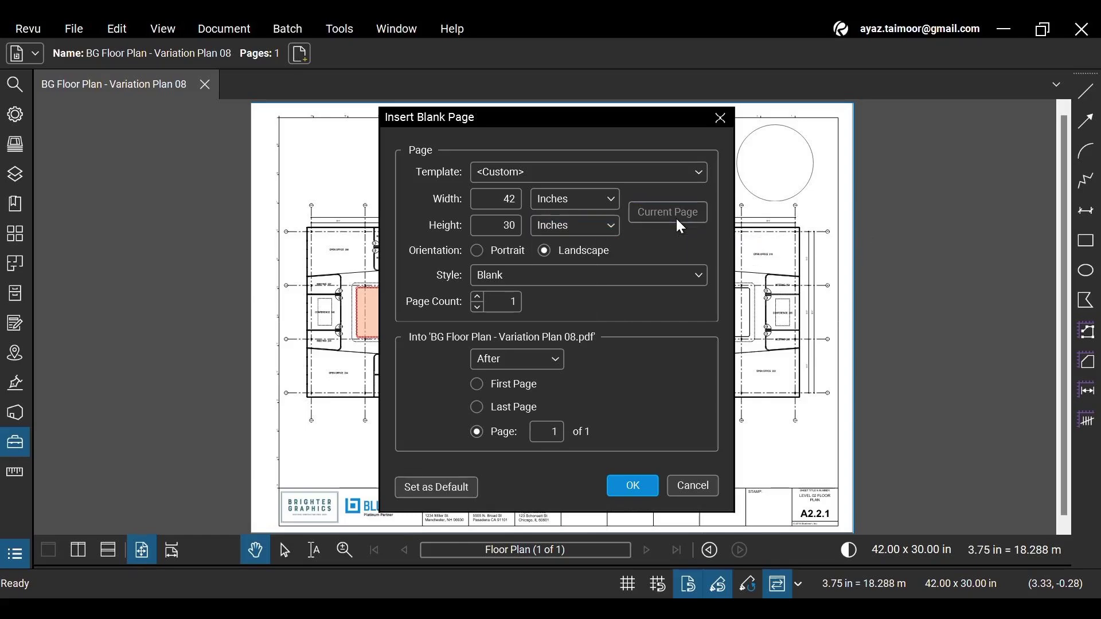
mouse_move(491, 575)
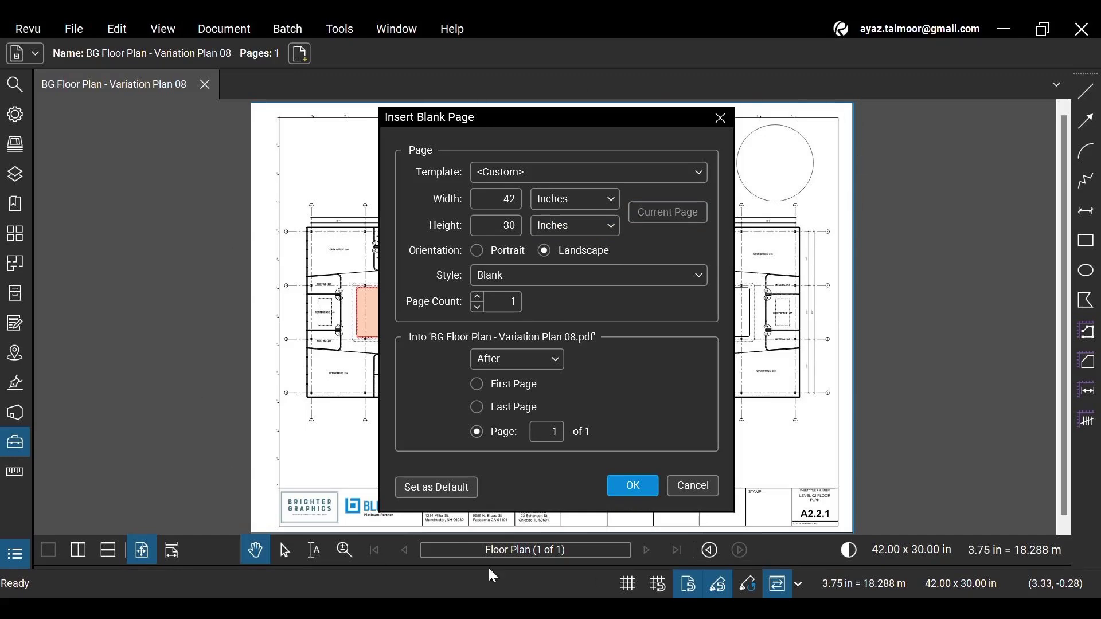
mouse_move(537, 348)
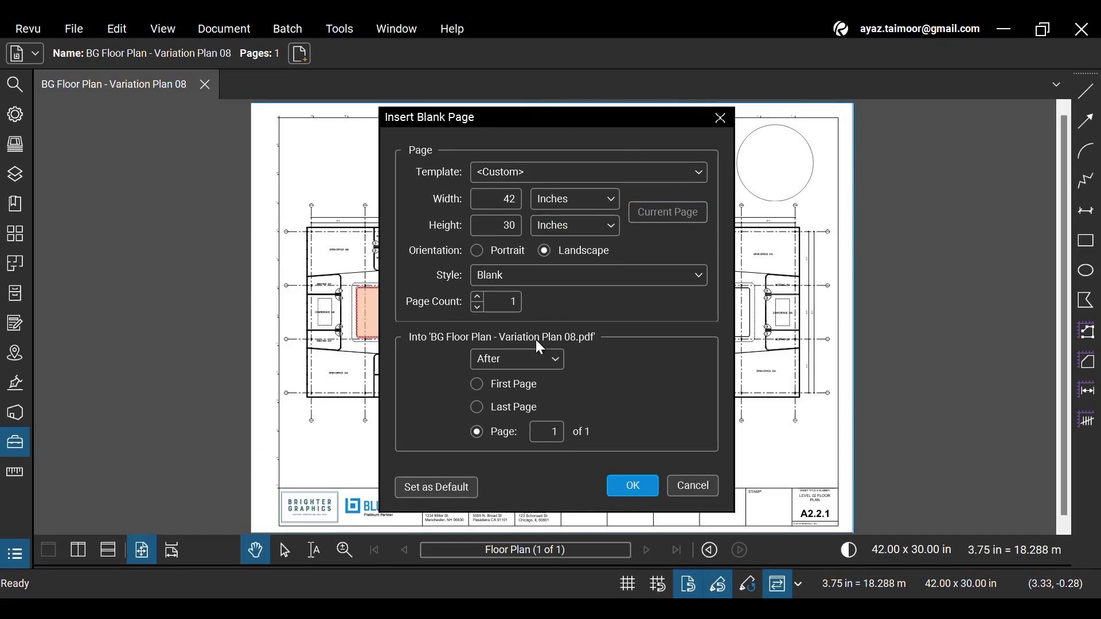
mouse_move(646, 306)
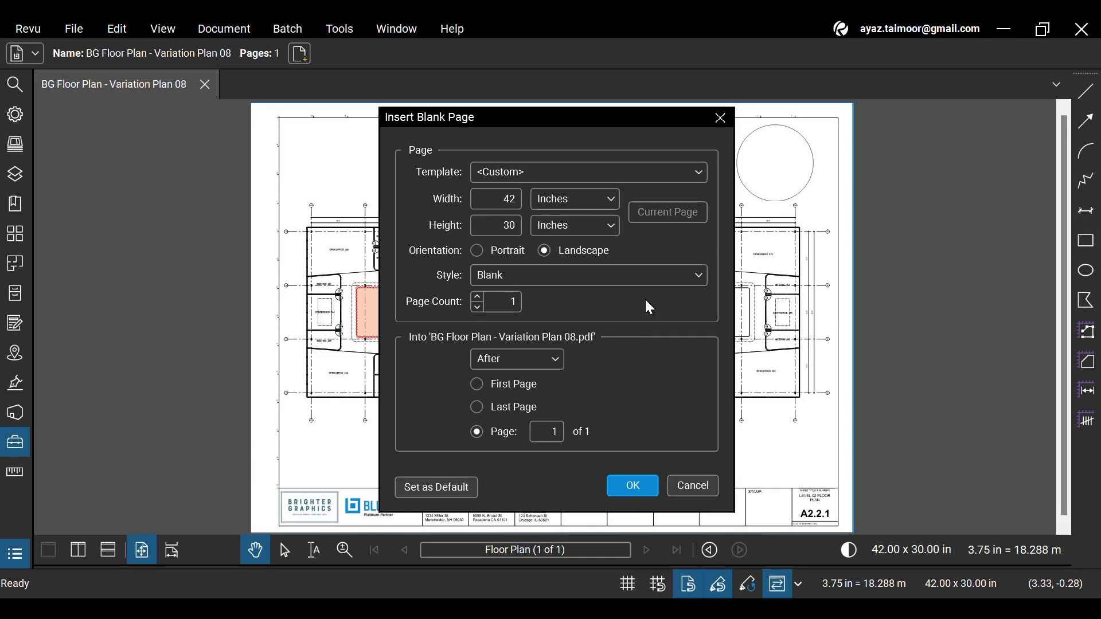
mouse_move(1001, 353)
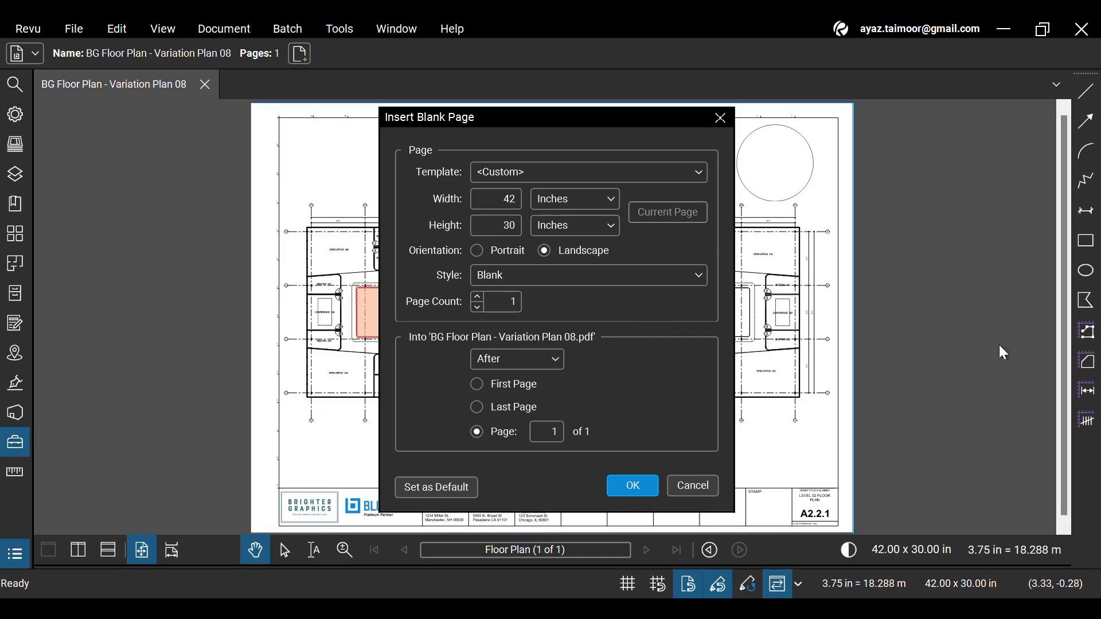
mouse_move(598, 263)
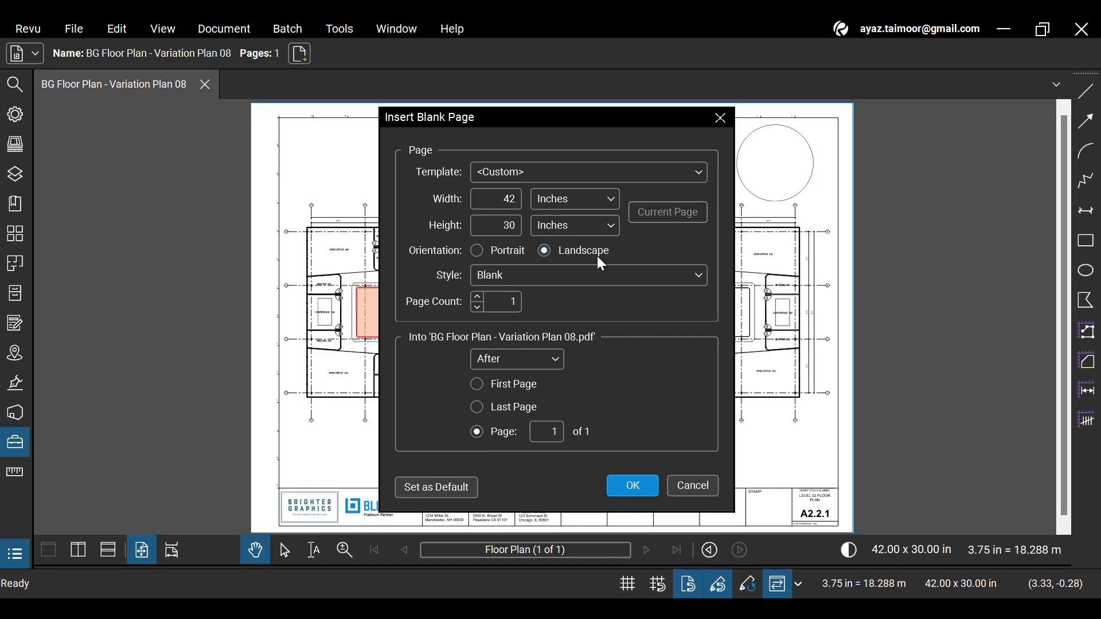
mouse_move(709, 327)
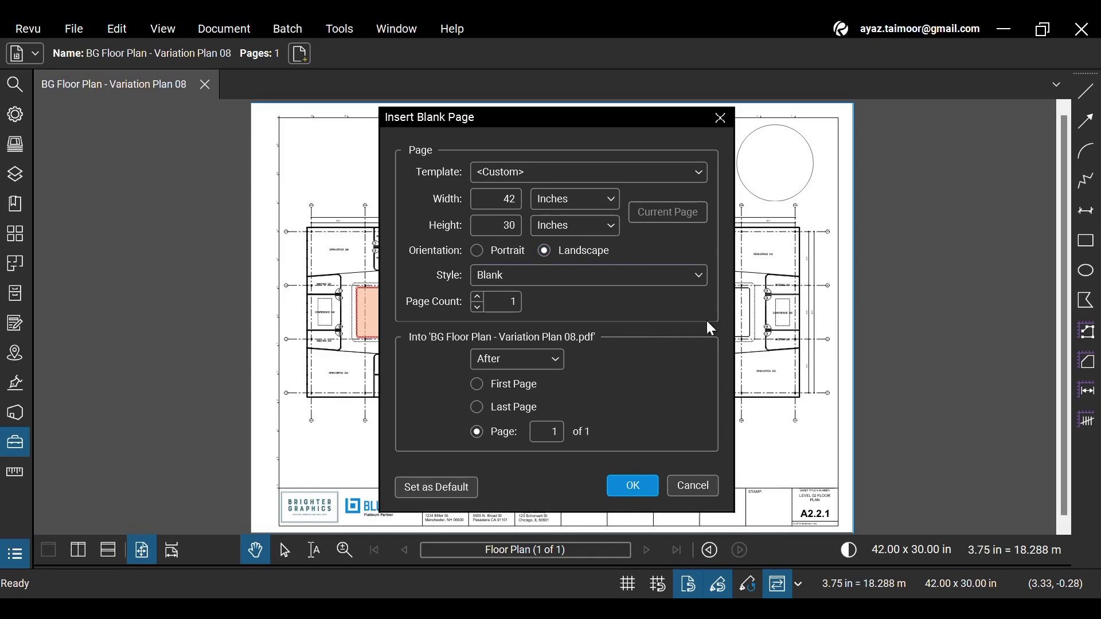
left_click(547, 432)
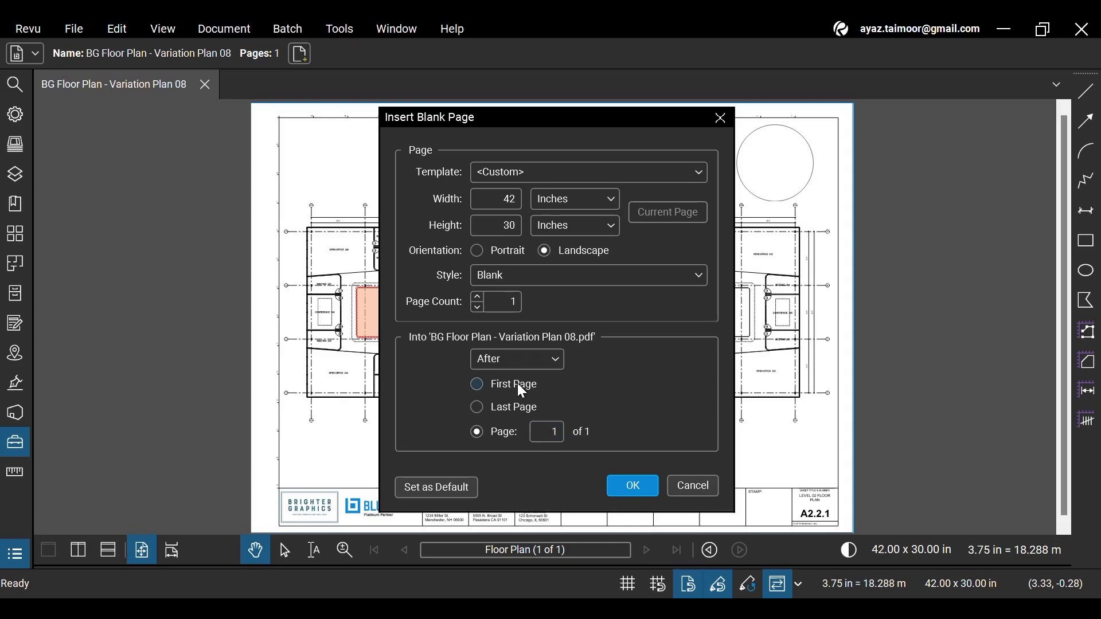
left_click(476, 407)
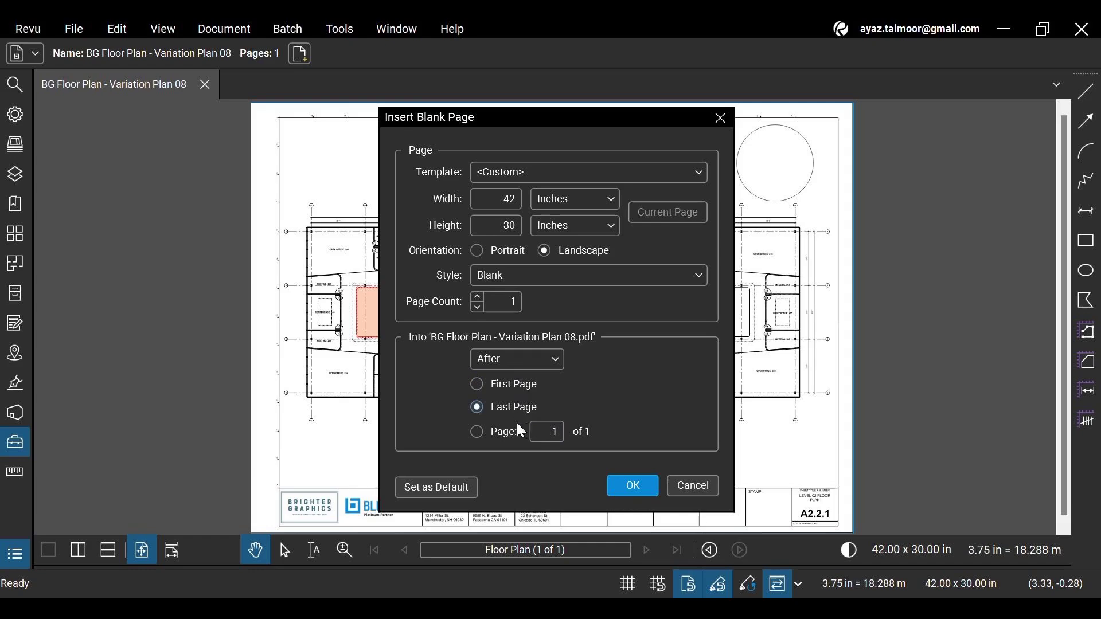
left_click(476, 431)
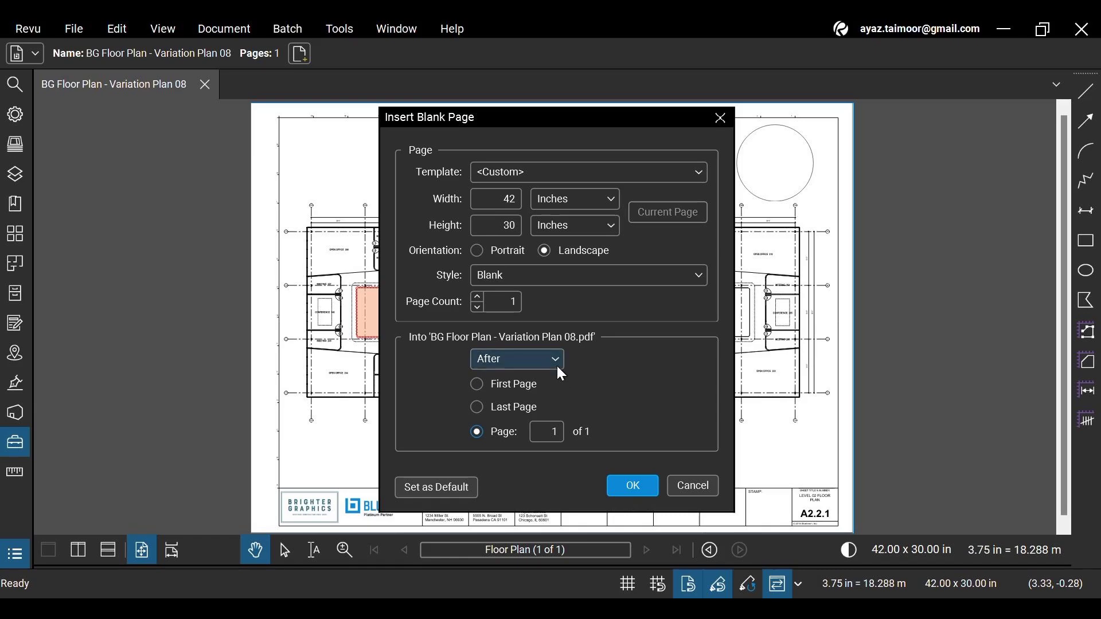
left_click(516, 358)
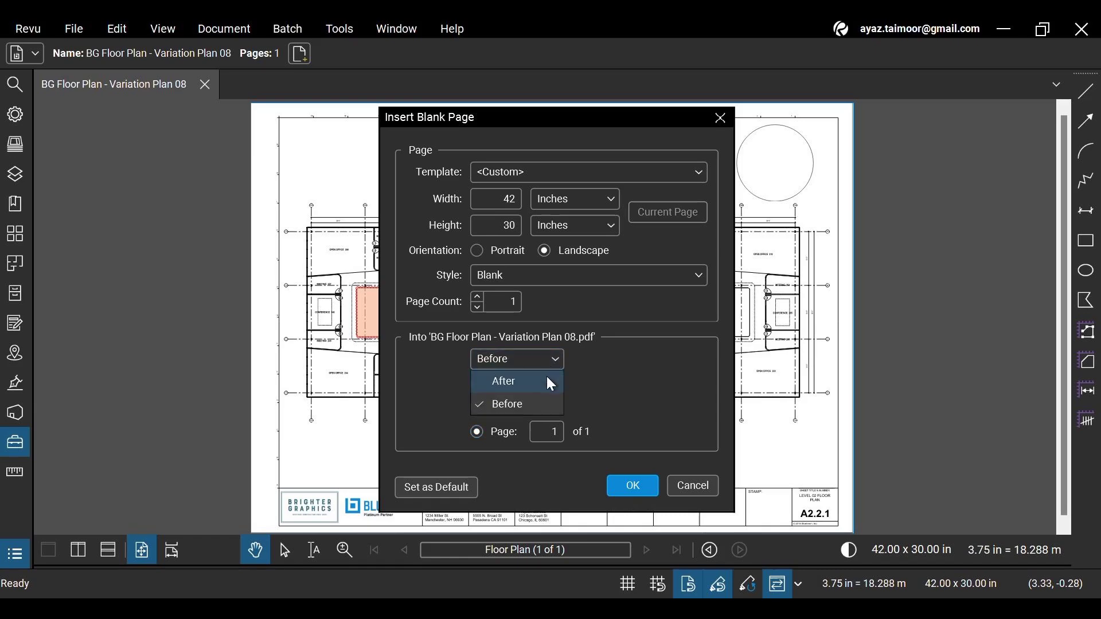
left_click(502, 381)
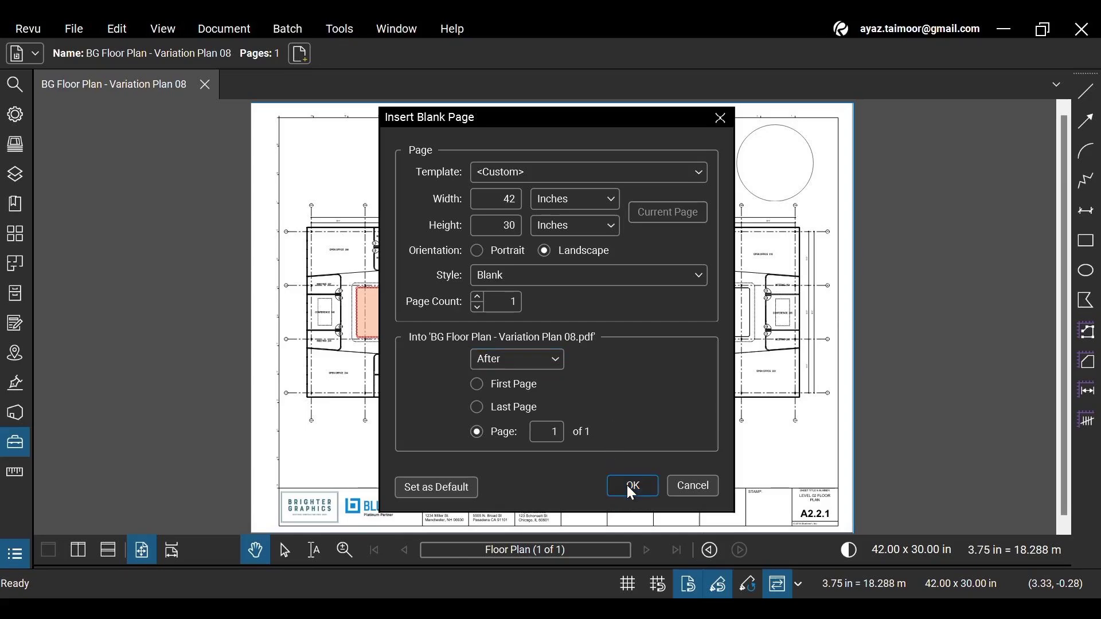
- Insert the 42 × 30 in blank page after page 1 and scroll through both pages
left_click(630, 486)
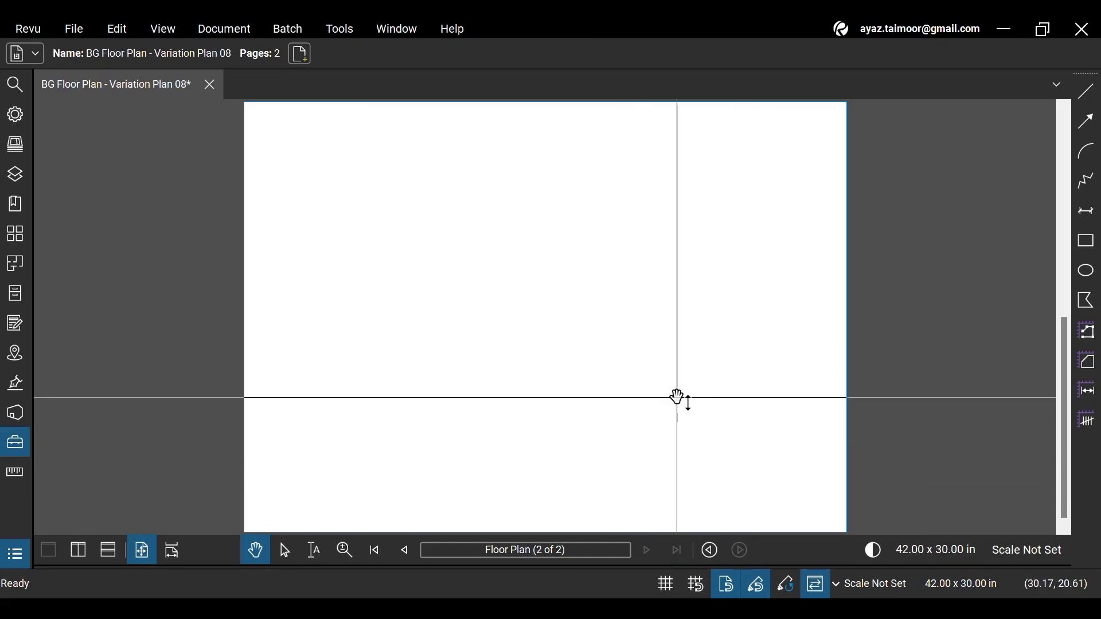
left_click(171, 554)
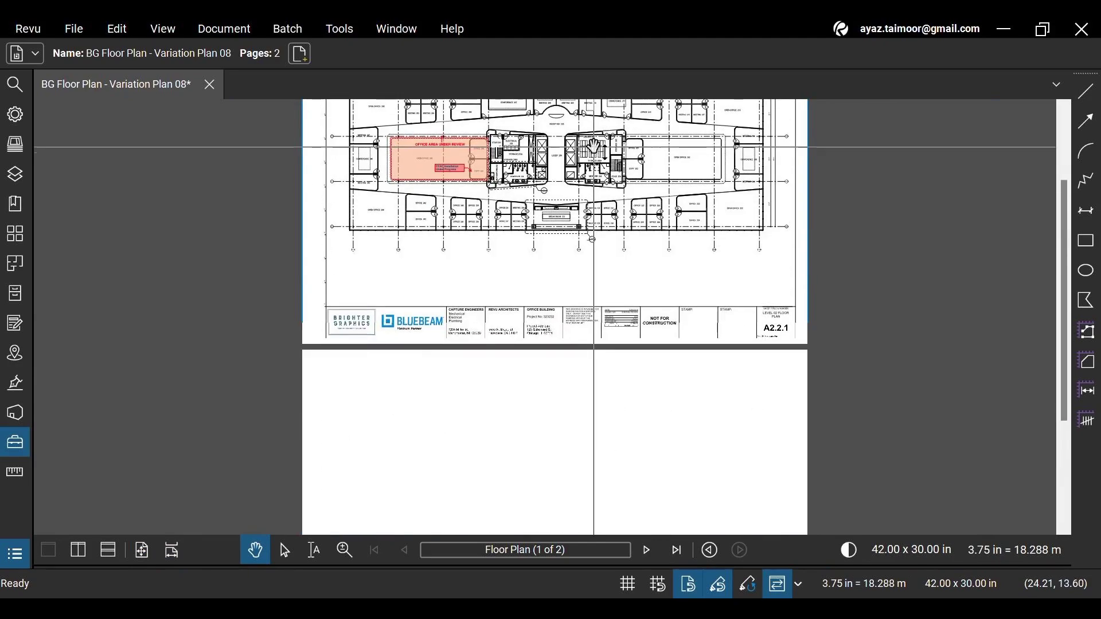
scroll("down", 3)
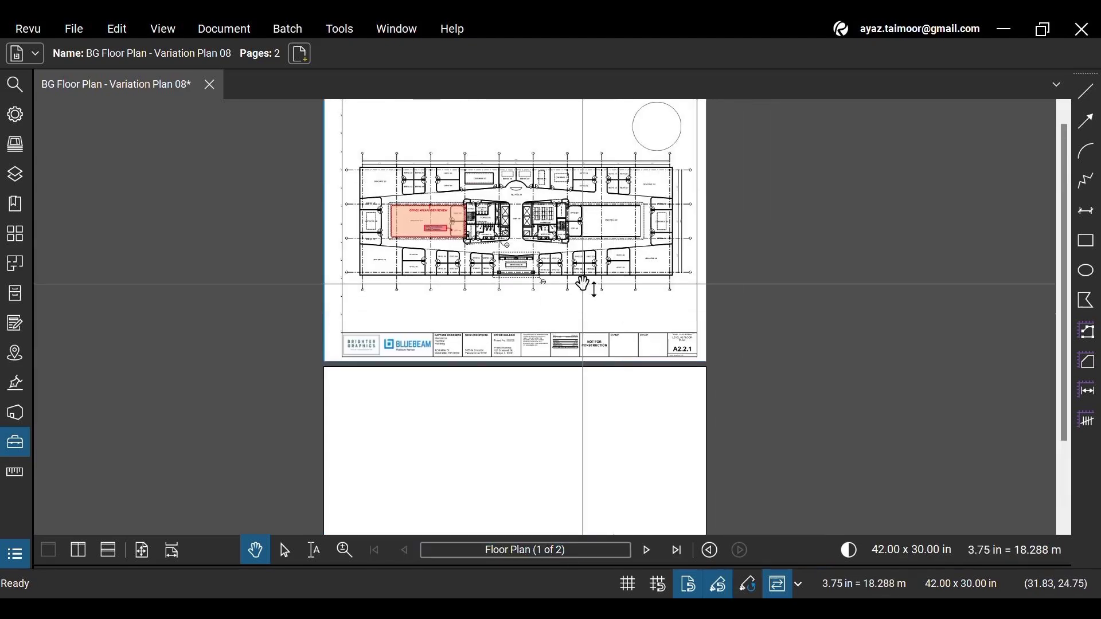
- Queue the November 2024 BluebeamMeUp newsletter PDF in Insert Pages
left_click(223, 28)
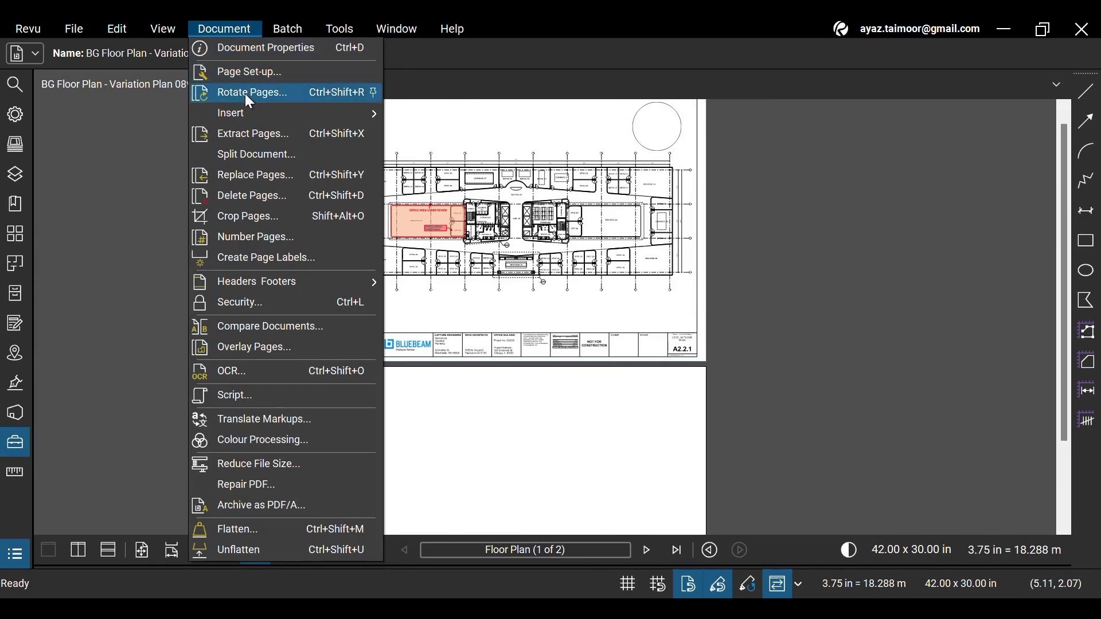
mouse_move(229, 112)
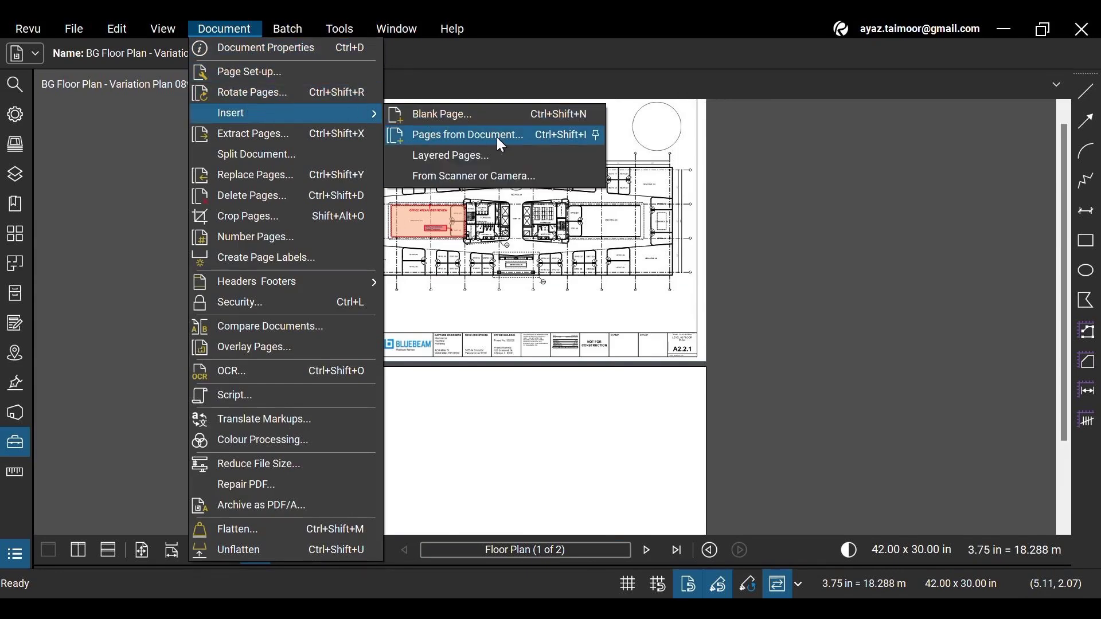
left_click(466, 134)
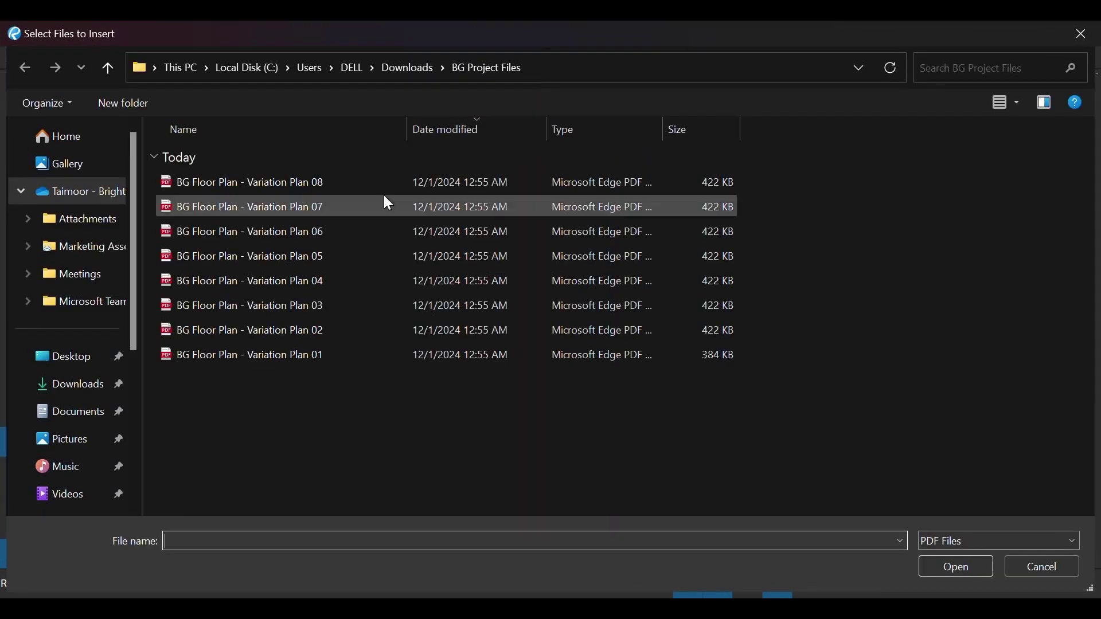
left_click(77, 384)
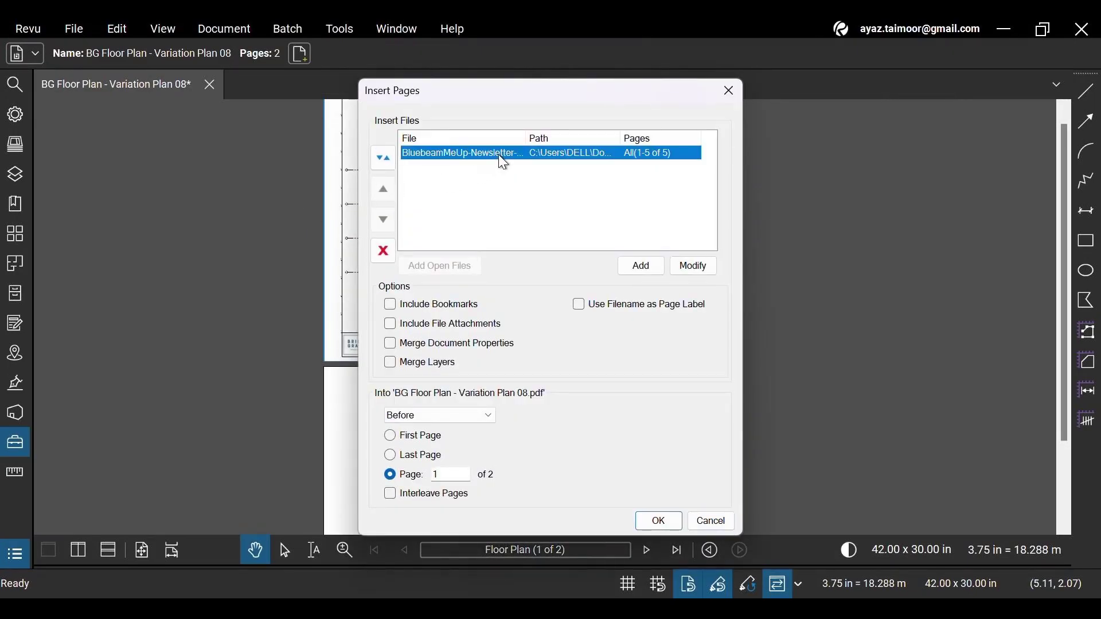
mouse_move(644, 169)
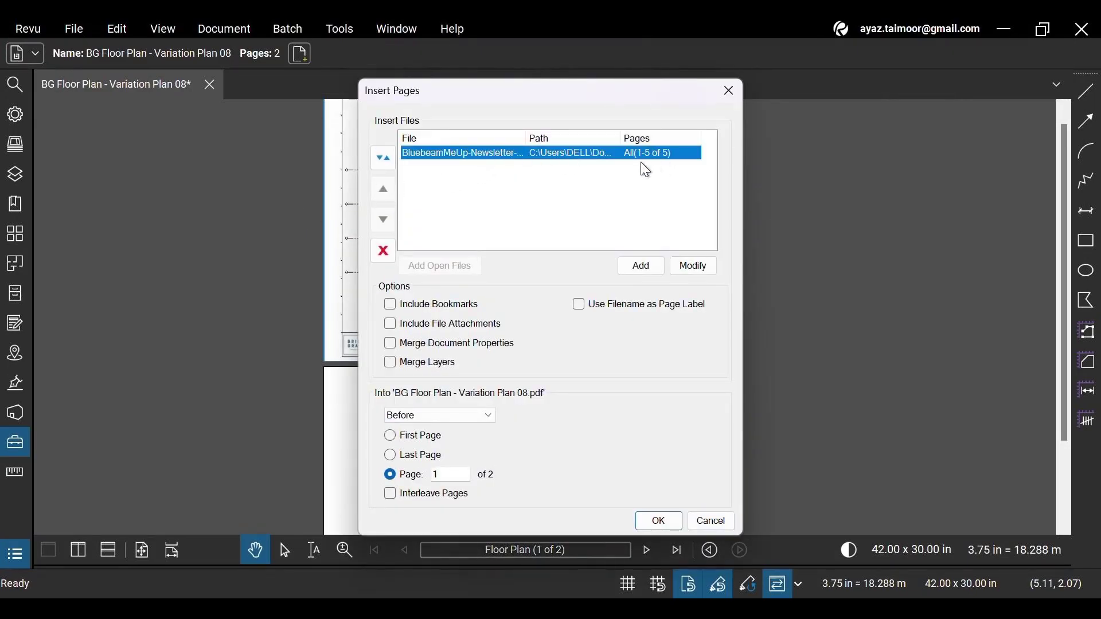
mouse_move(658, 166)
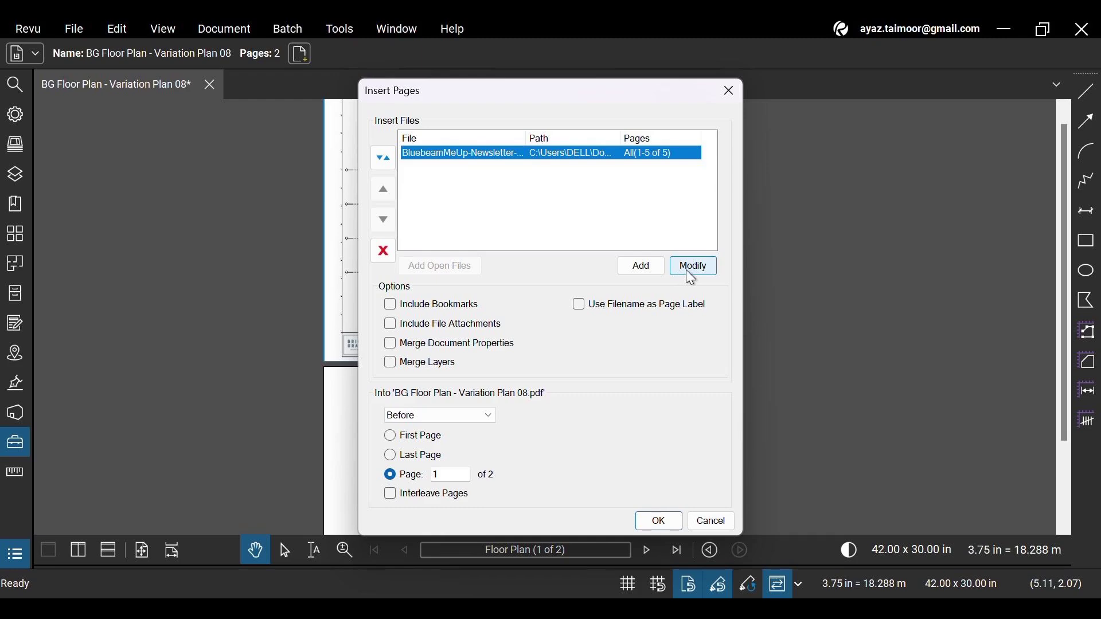
- Restrict the newsletter page range to 1,3
left_click(691, 266)
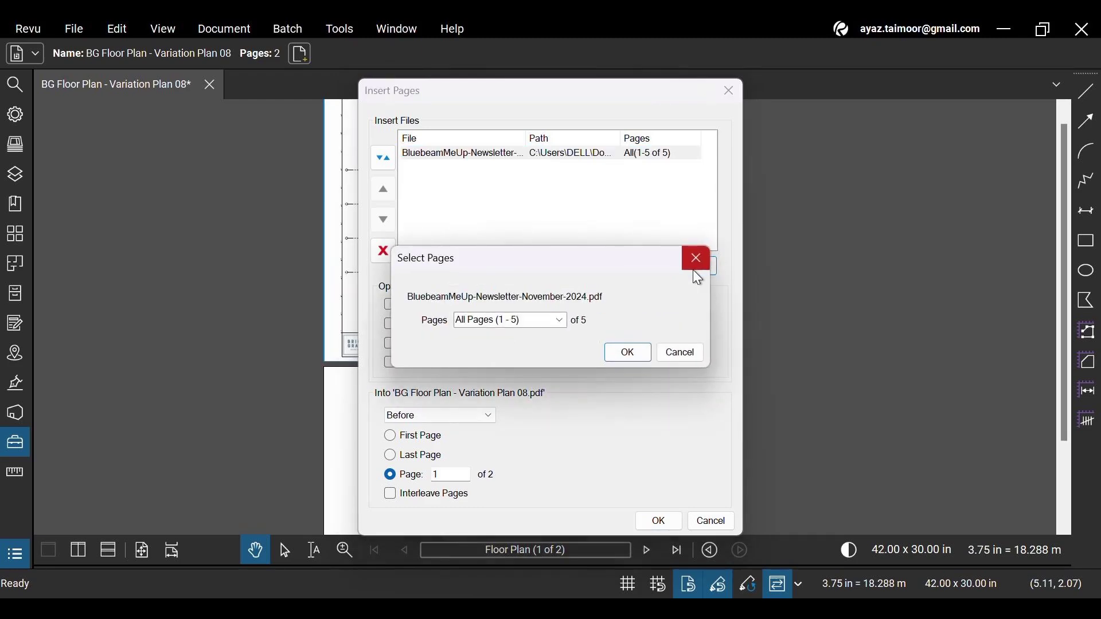
mouse_move(558, 320)
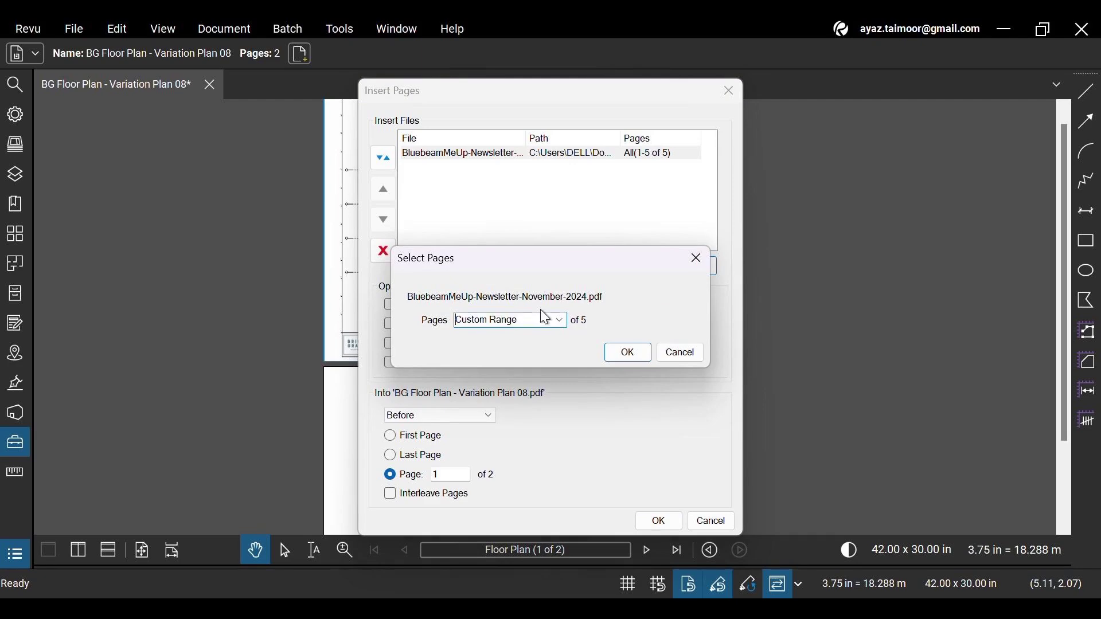
mouse_move(521, 351)
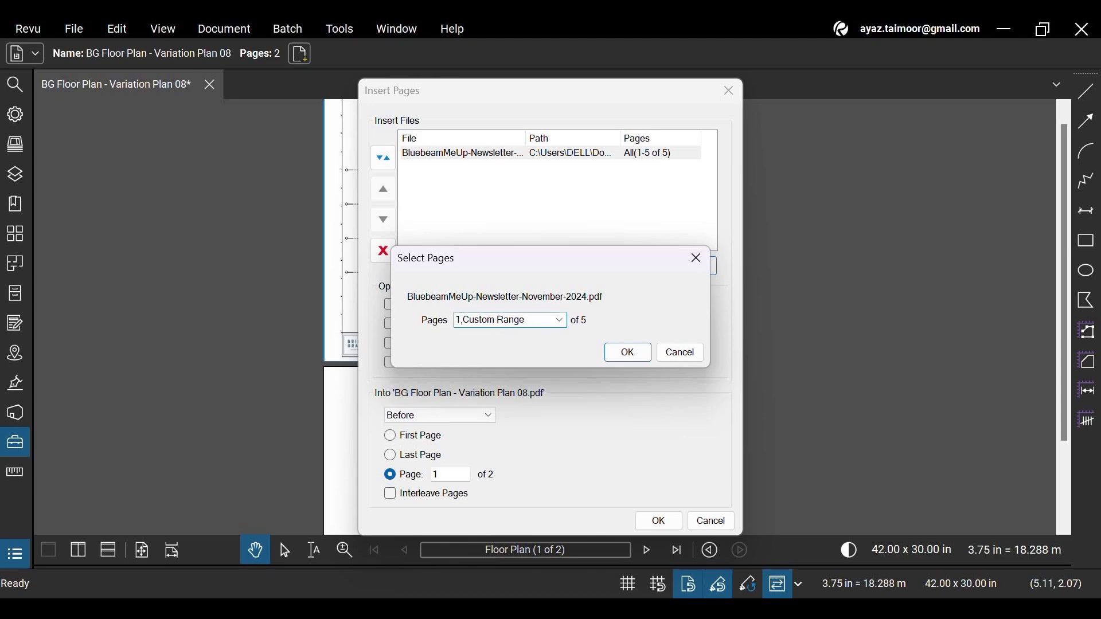
type("1,3")
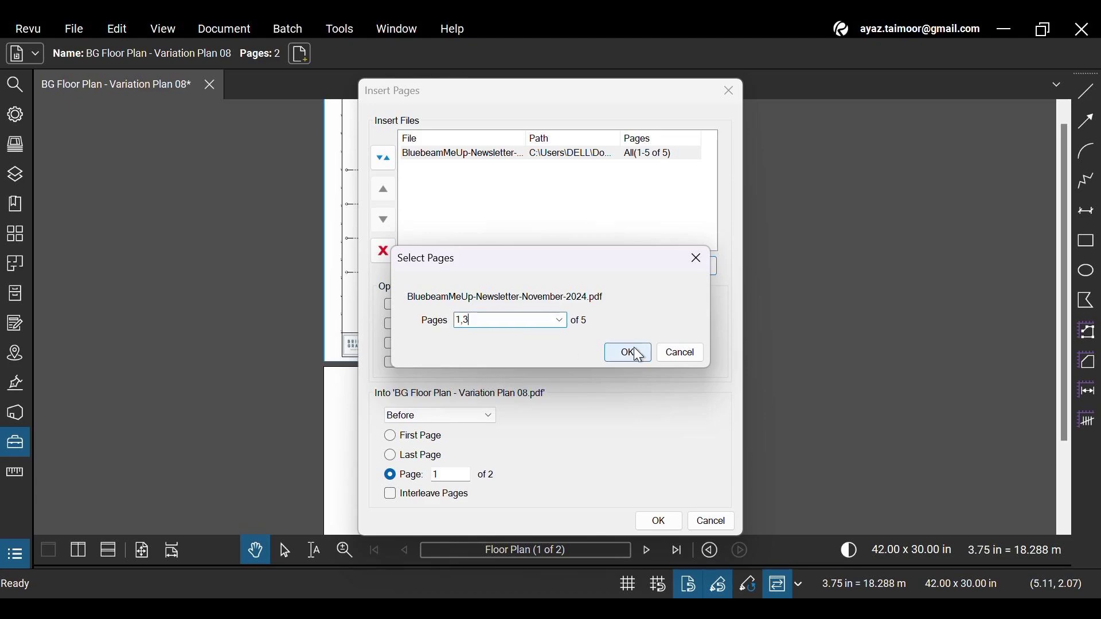
left_click(625, 352)
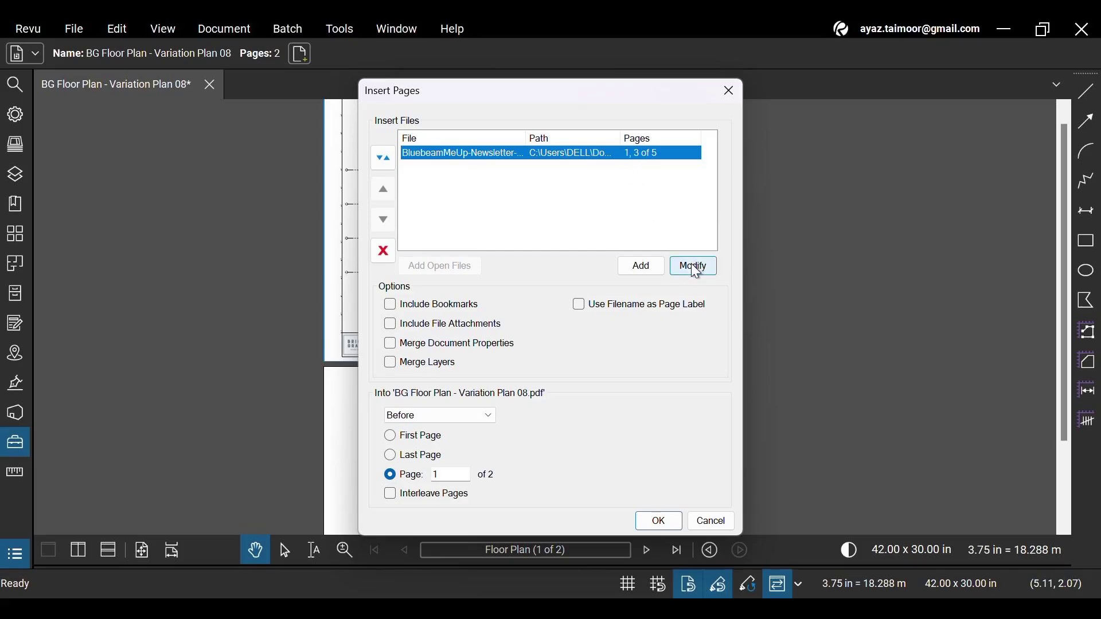
- Change the newsletter page range to 1,2
left_click(691, 266)
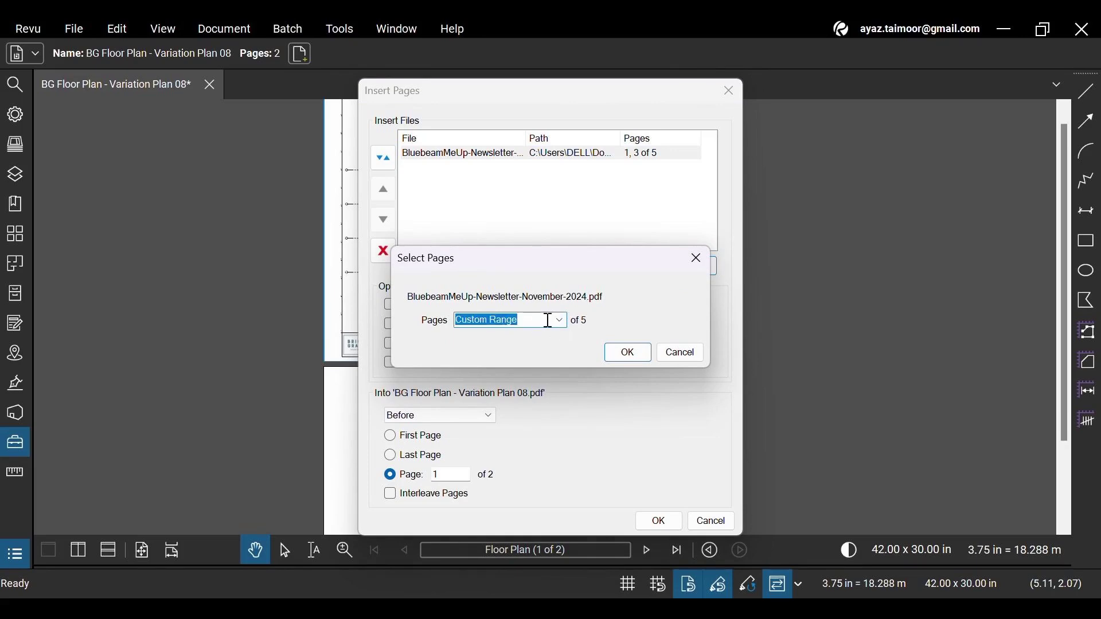
type("1,2")
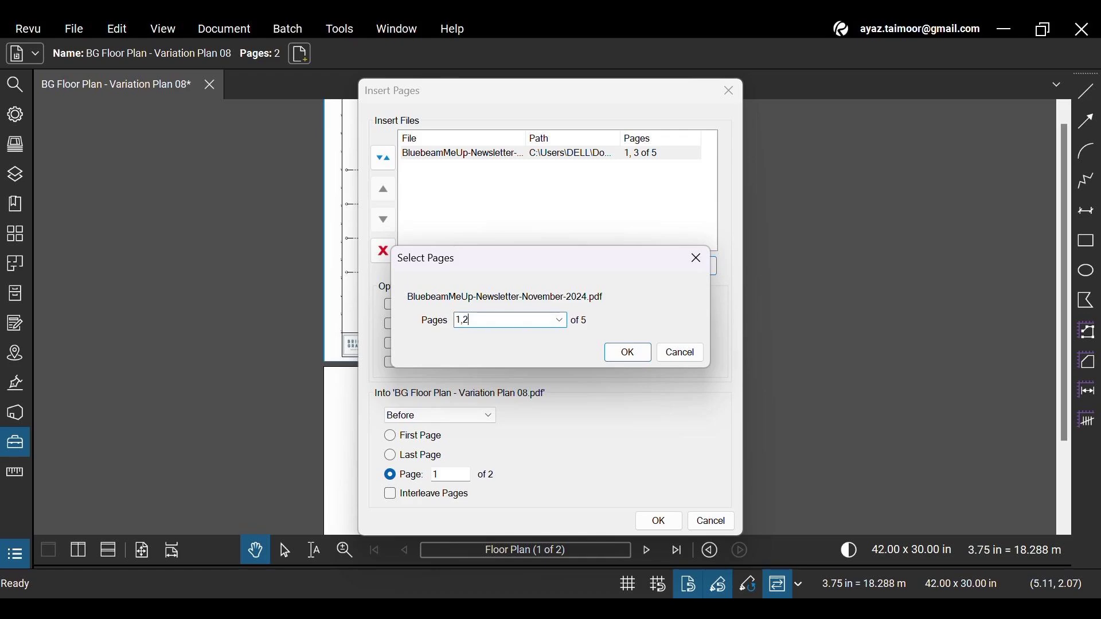
left_click(625, 351)
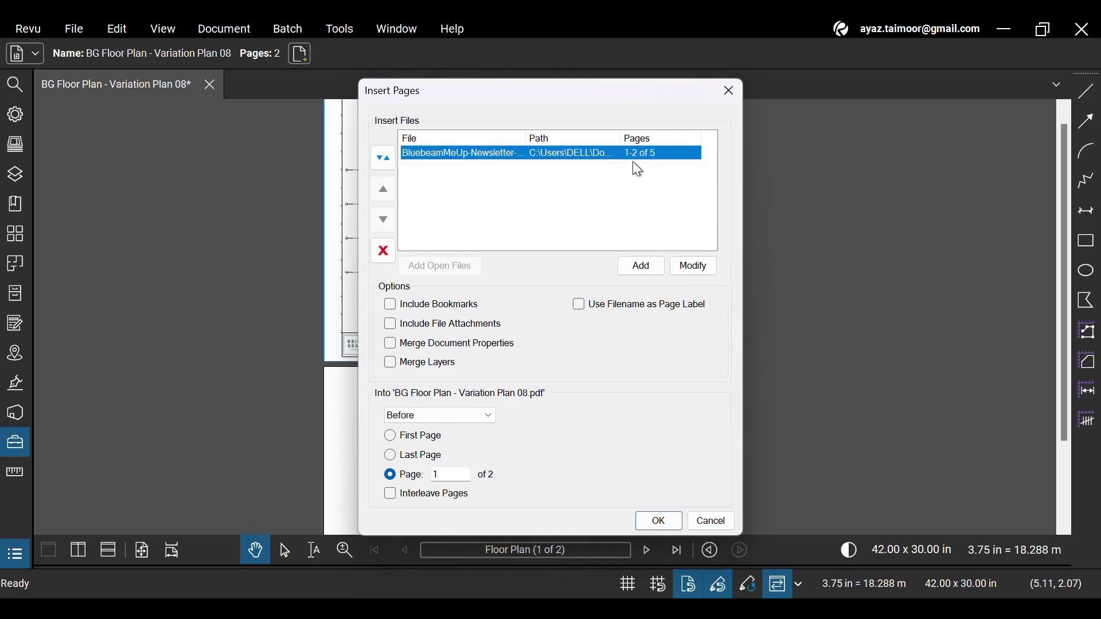
mouse_move(692, 266)
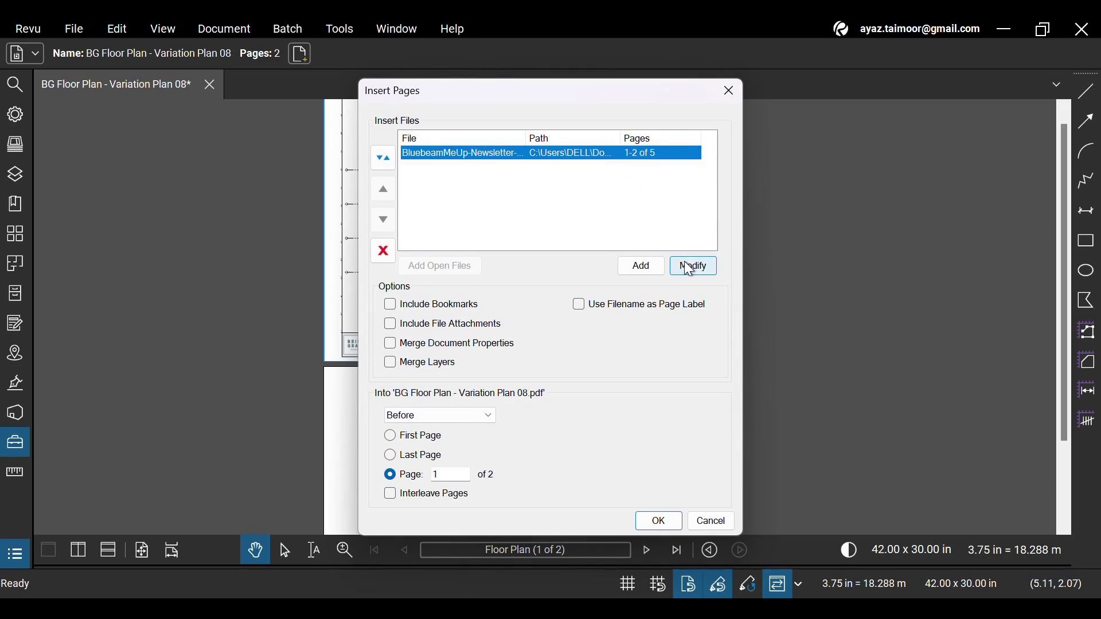
- Change the newsletter page range to 2,4
left_click(691, 265)
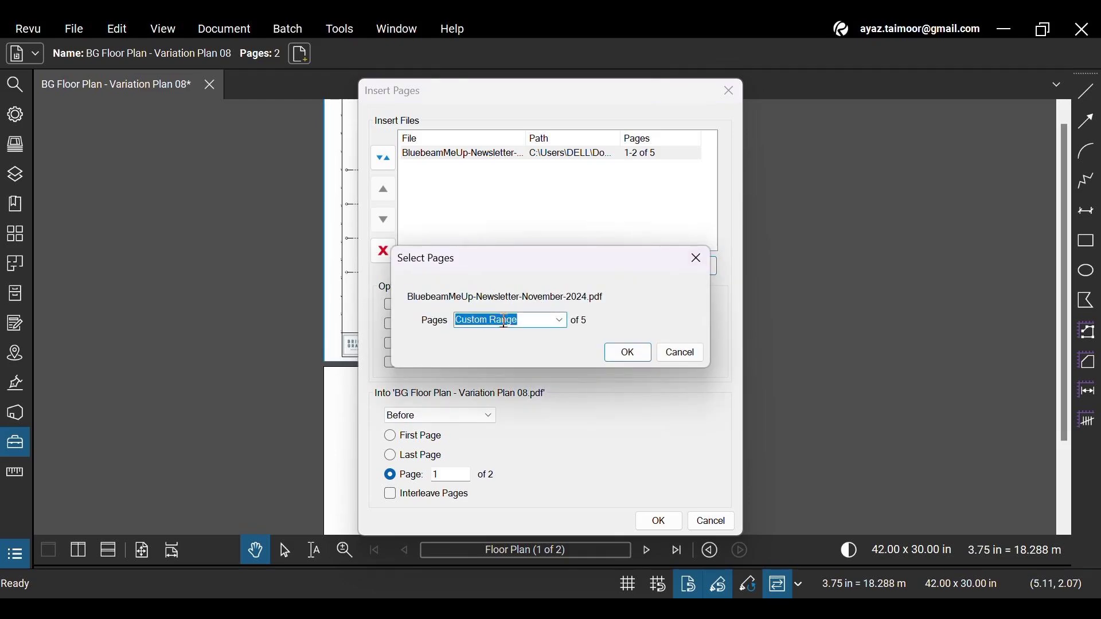
type("2")
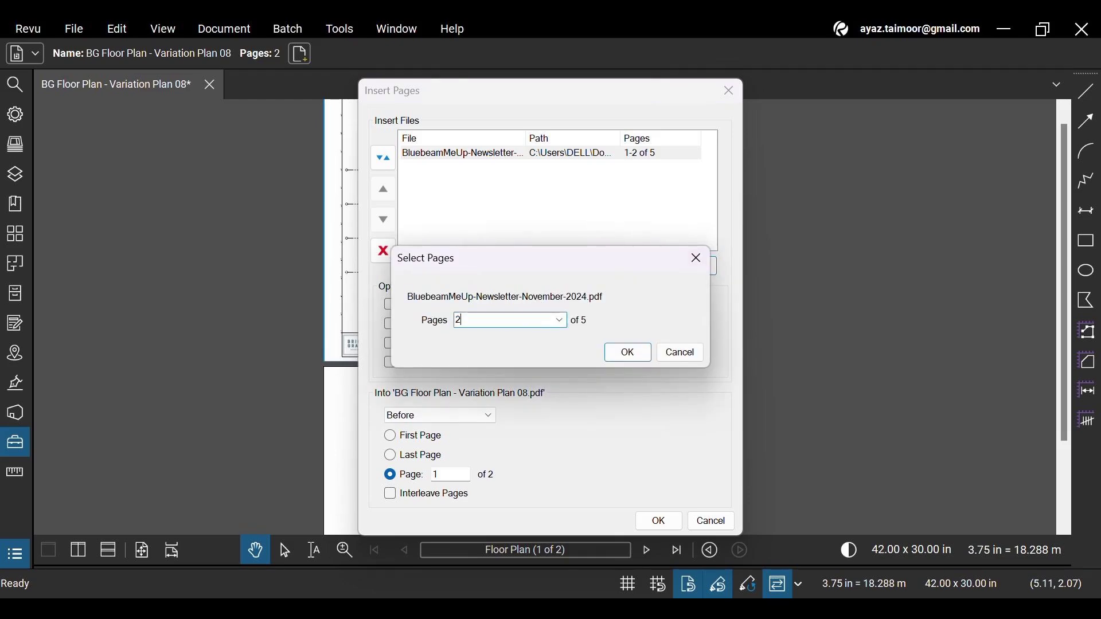
type(",4")
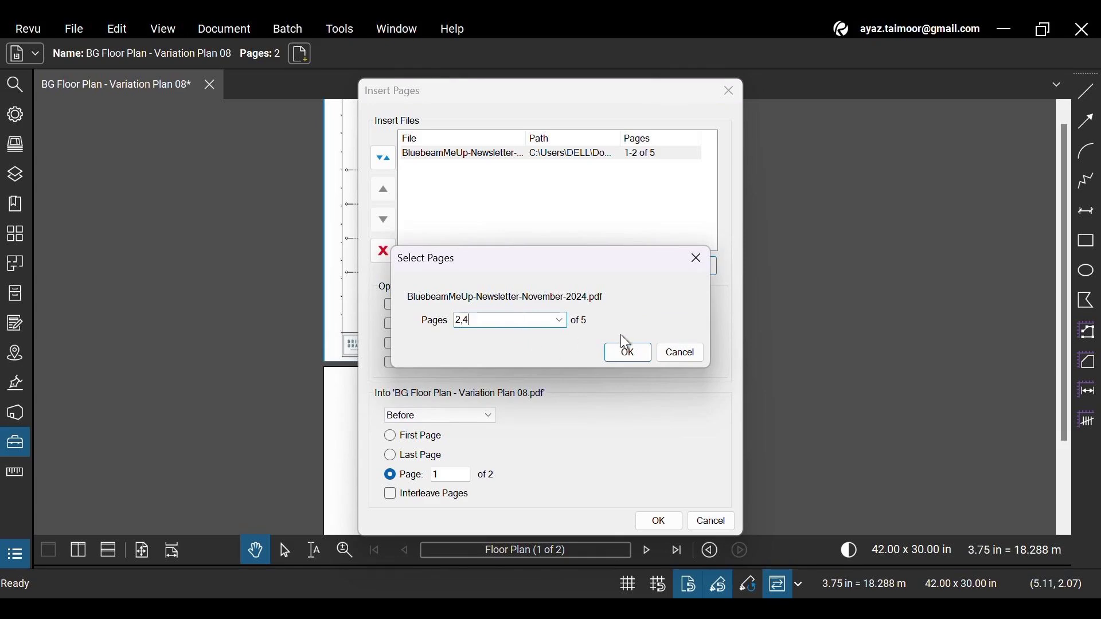
left_click(626, 352)
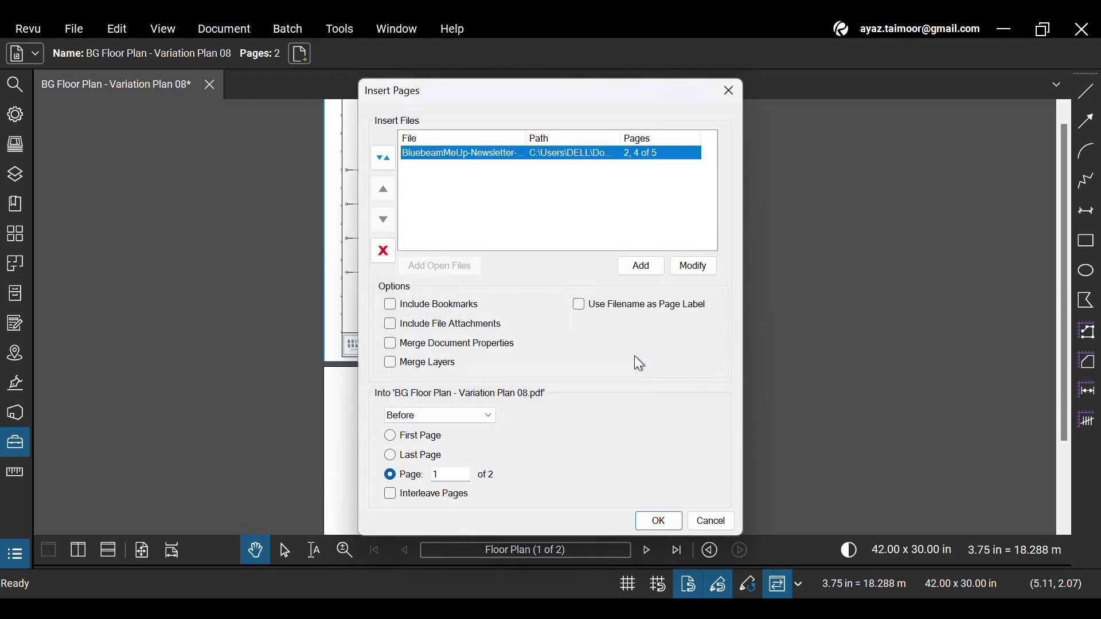
mouse_move(499, 420)
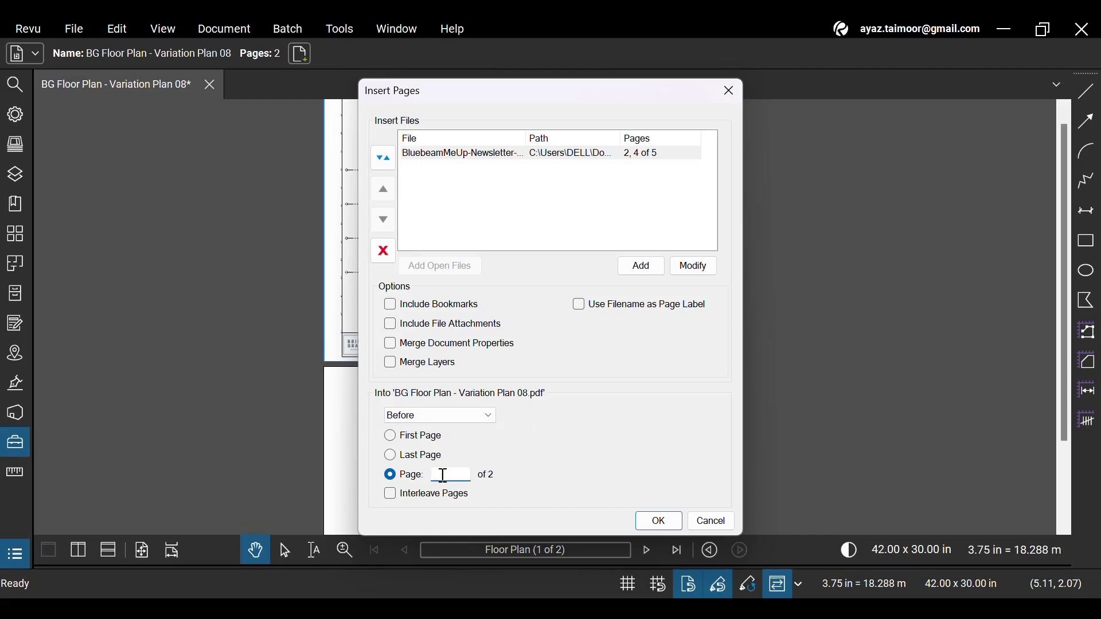
- Insert newsletter pages 2 and 4 before the last page, giving four pages
left_click(390, 455)
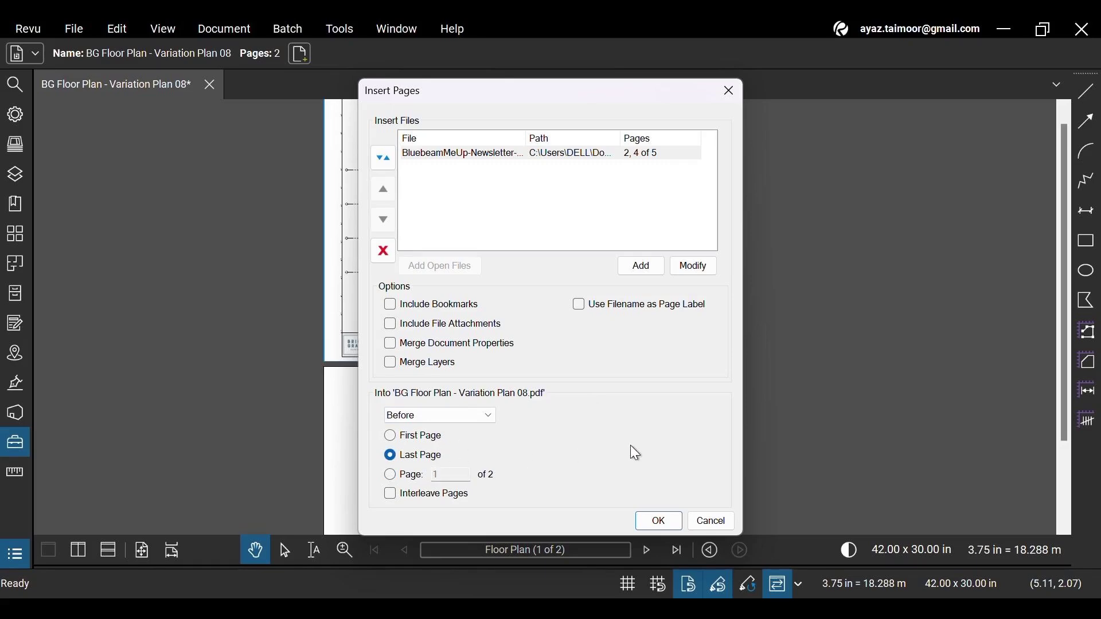
left_click(438, 415)
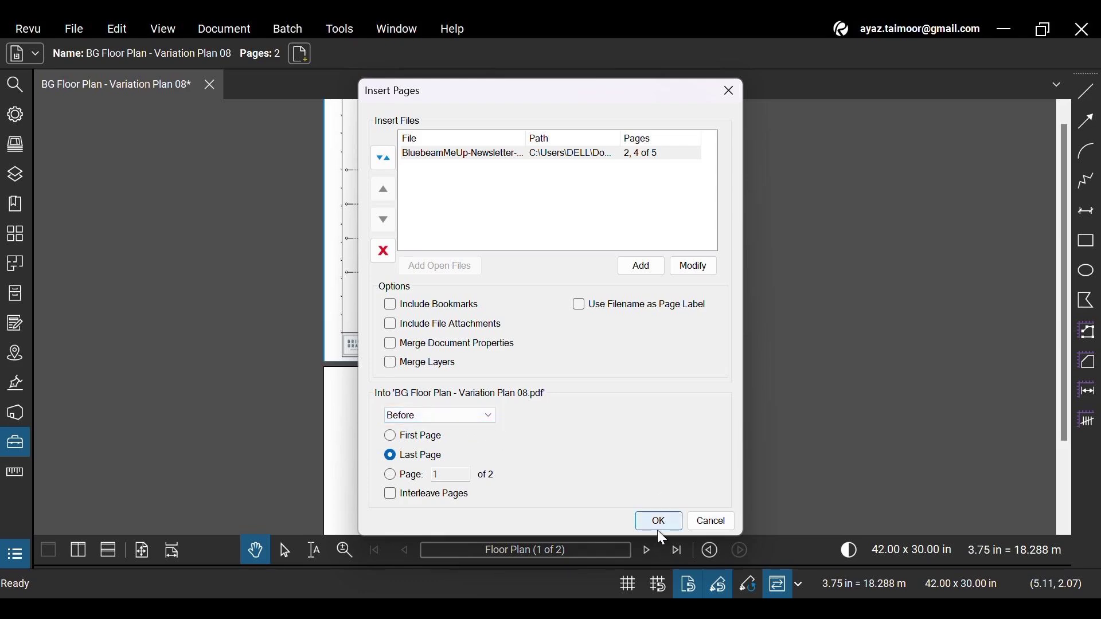
left_click(657, 522)
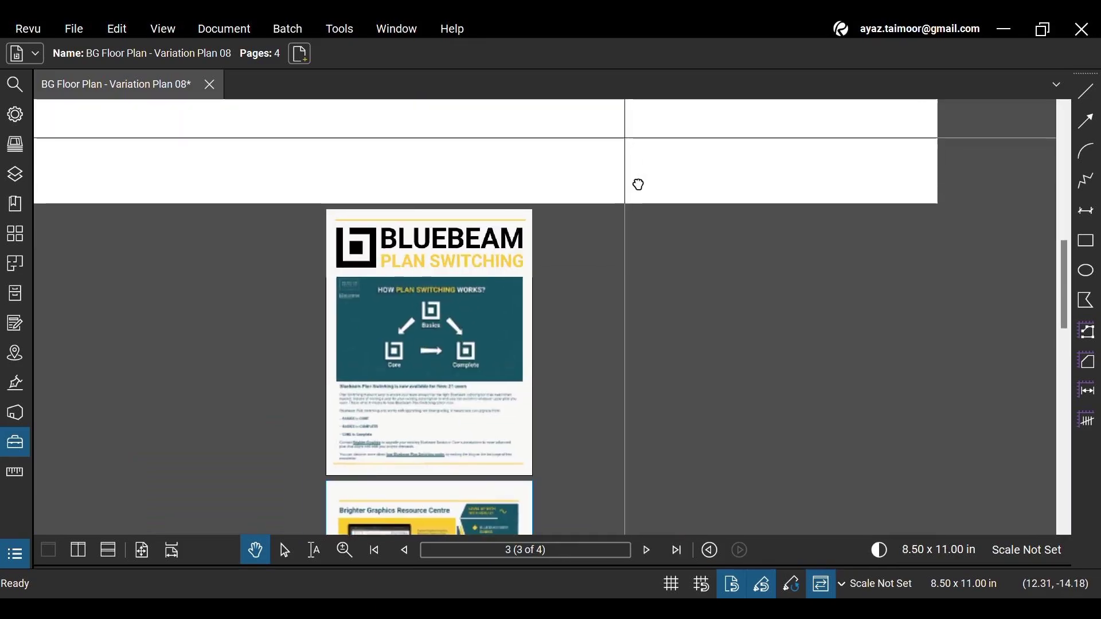
left_click(375, 555)
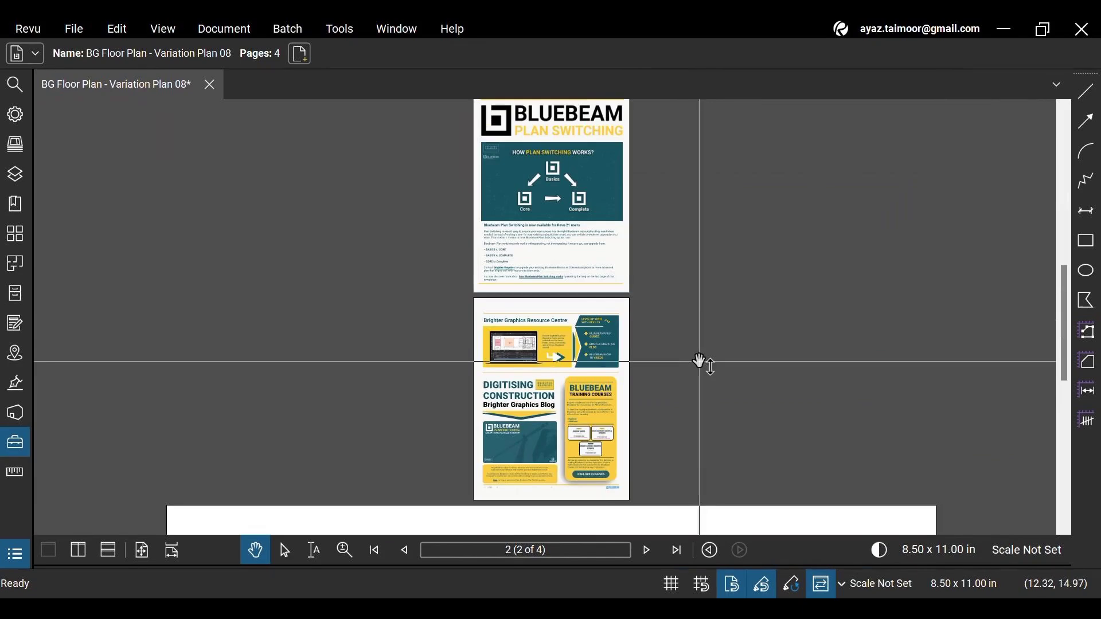
scroll("down", 3)
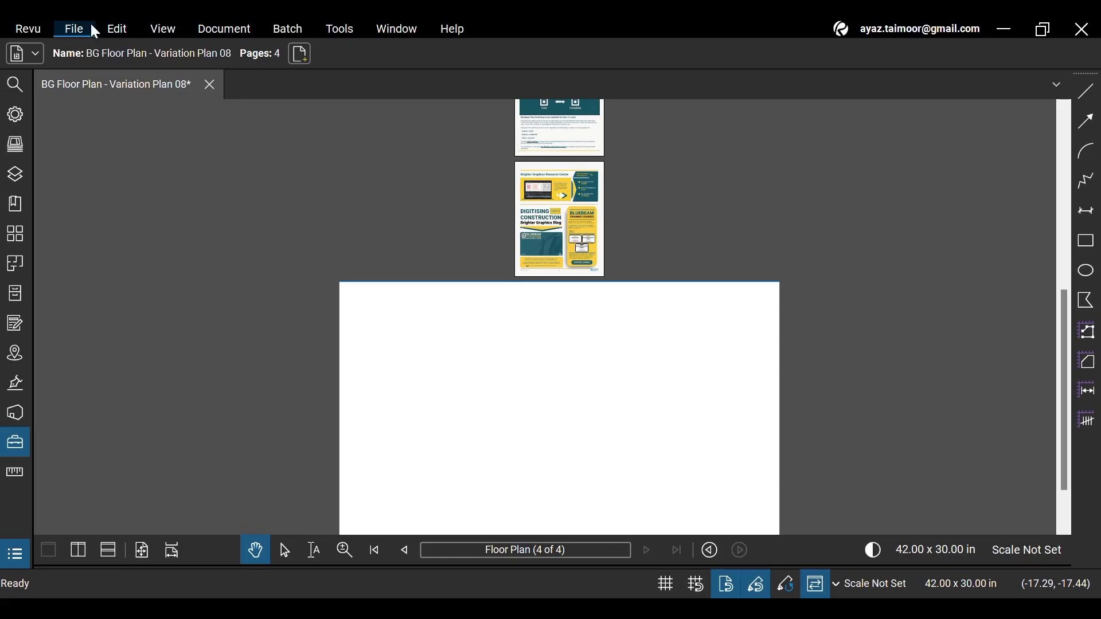
- Save the four-page floor plan PDF from the File menu
left_click(72, 29)
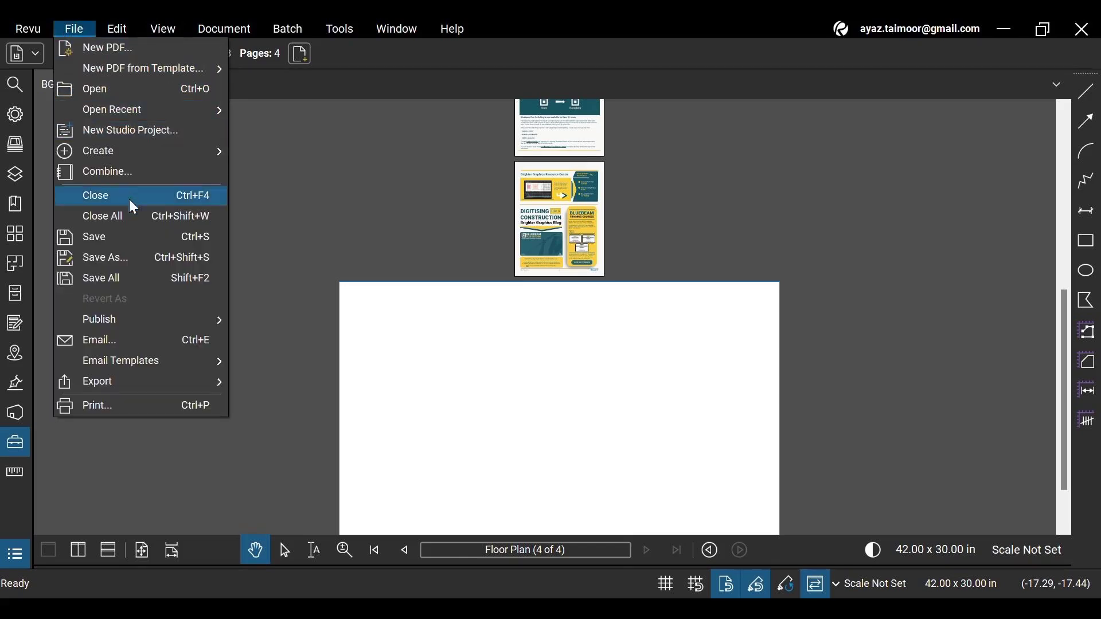
mouse_move(160, 242)
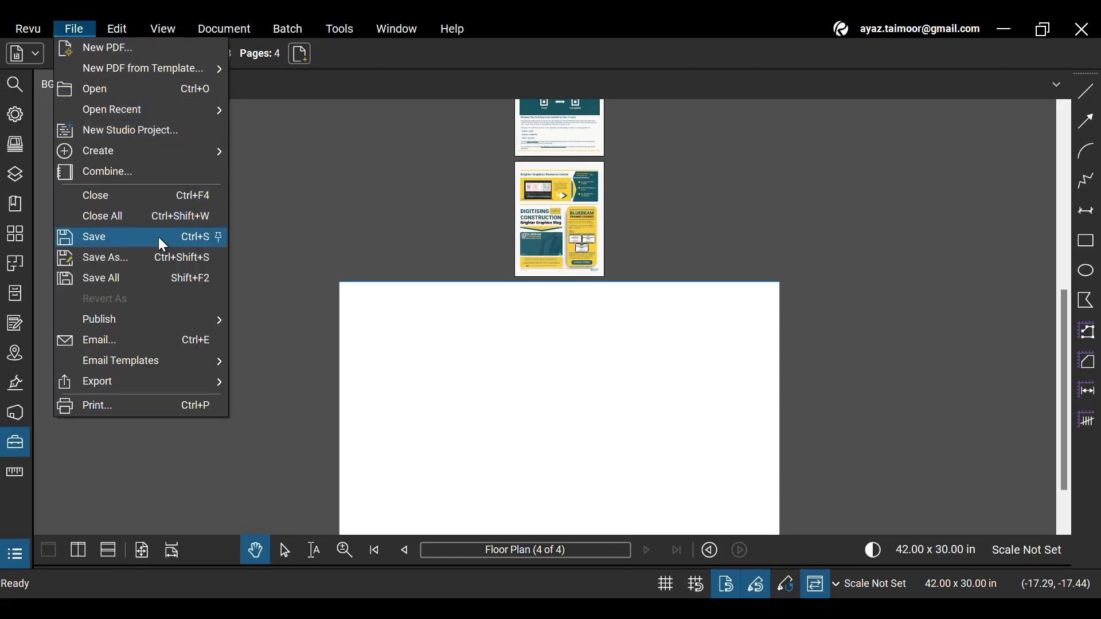
left_click(93, 237)
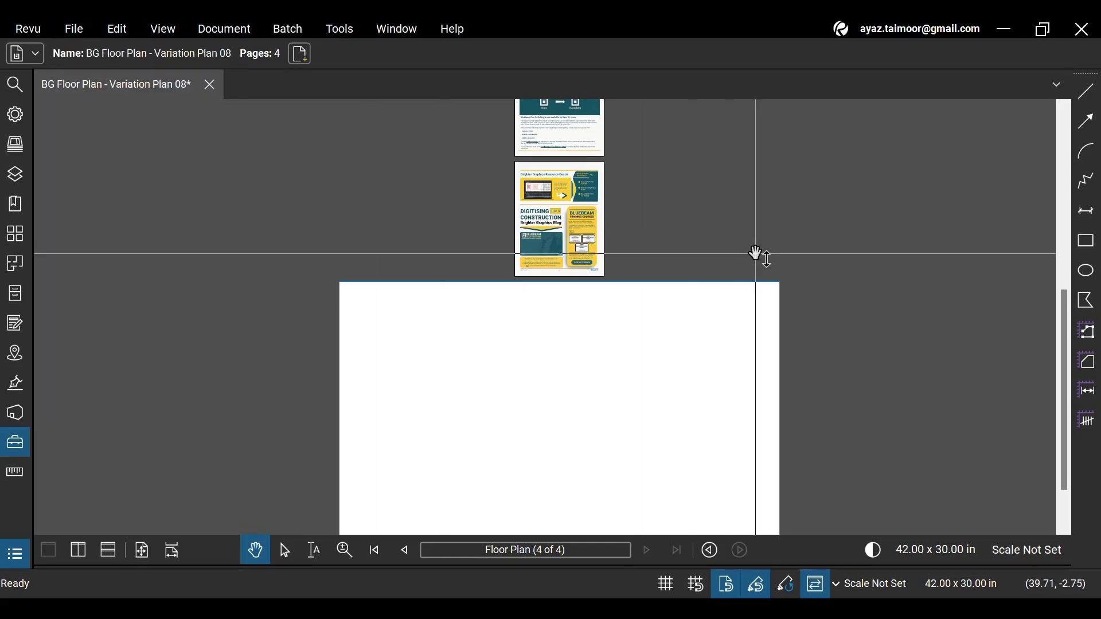